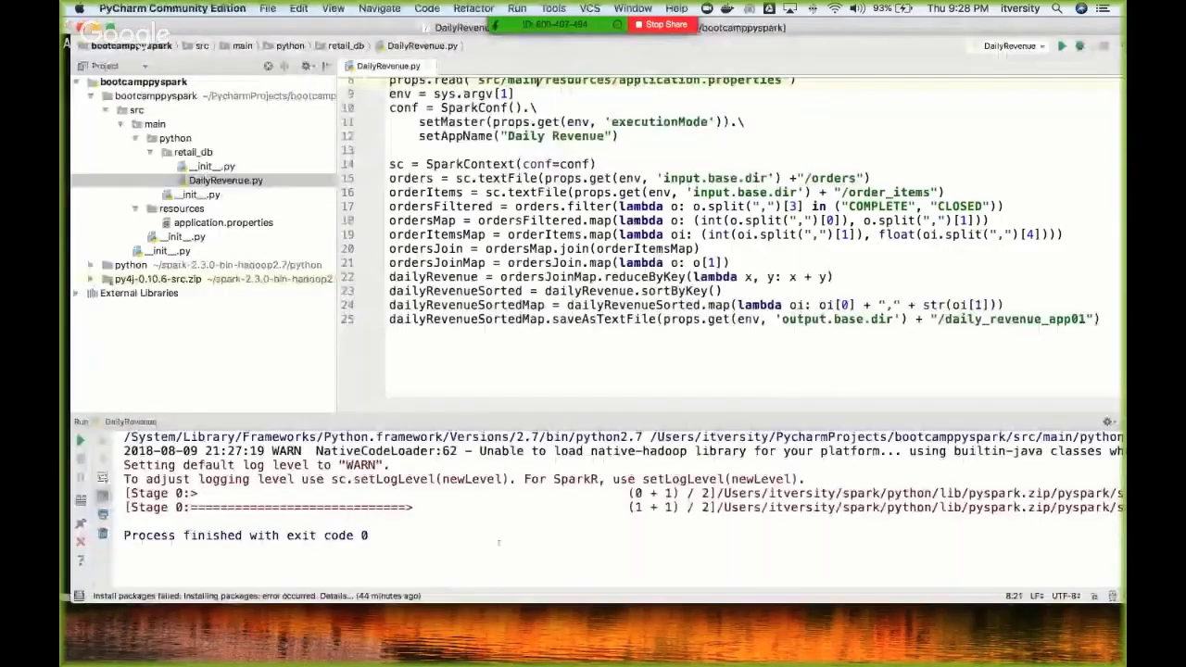
Bring up a terminal in the bootcamppyspark project folder from PyCharm.
{"action": "right_click", "coordinate": [222, 180]}
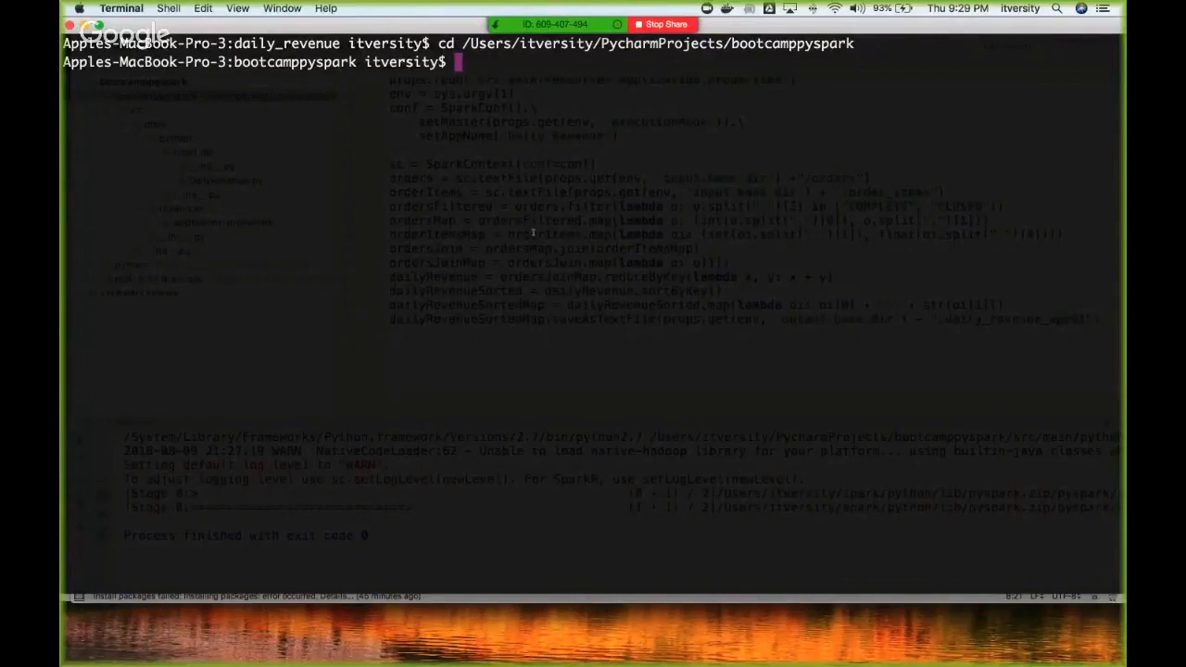
{"action": "type", "text": "cd .."}
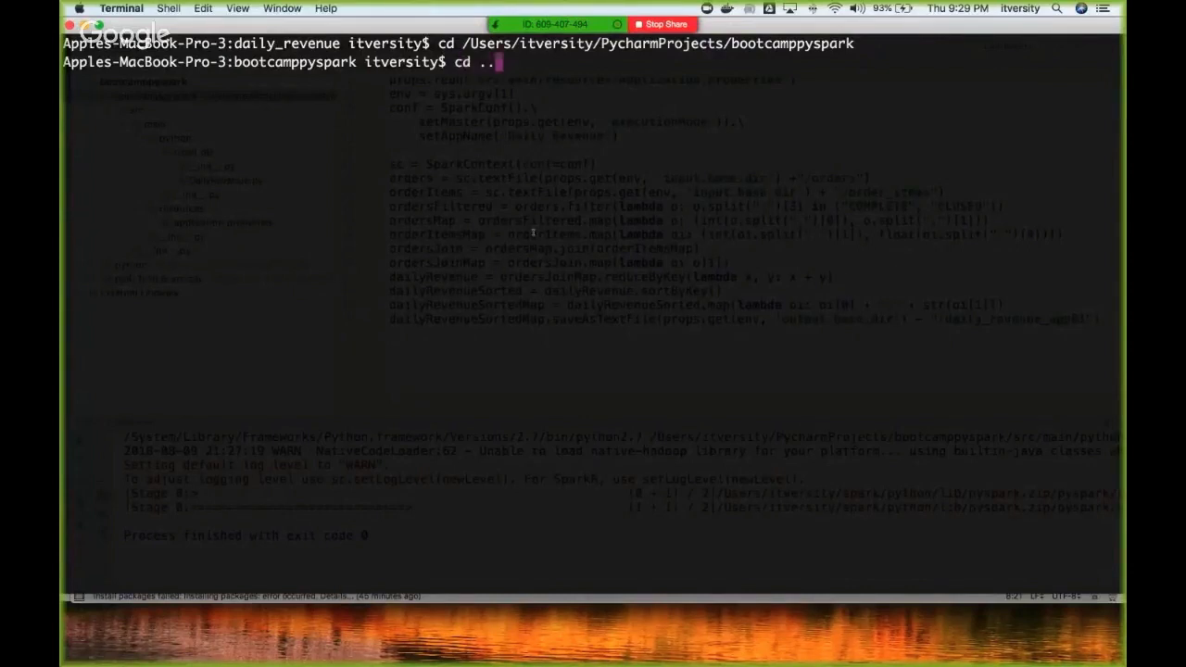
{"action": "type", "text": "scp"}
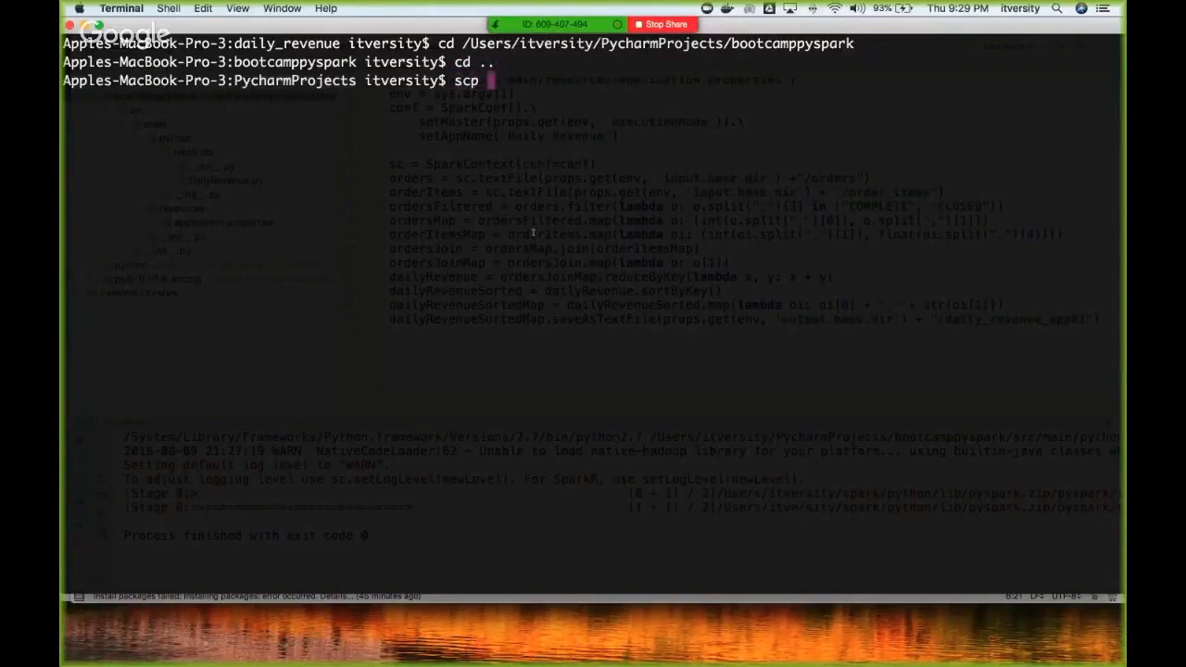
{"action": "type", "text": "-r"}
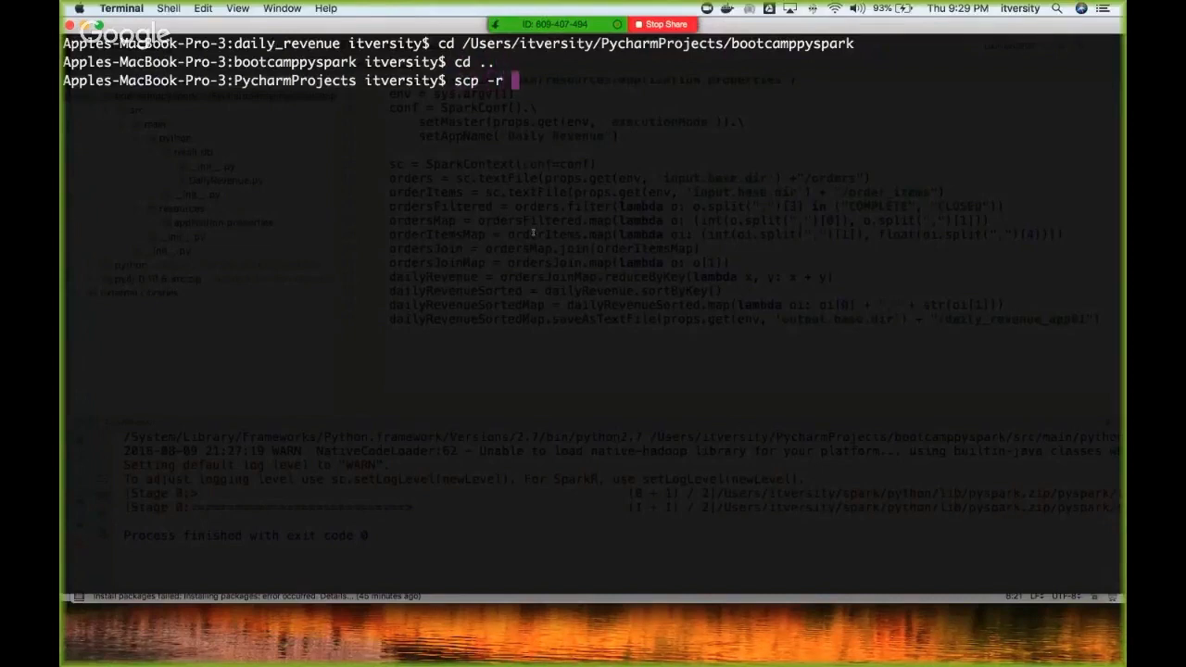
{"action": "type", "text": "bootcamppyspark"}
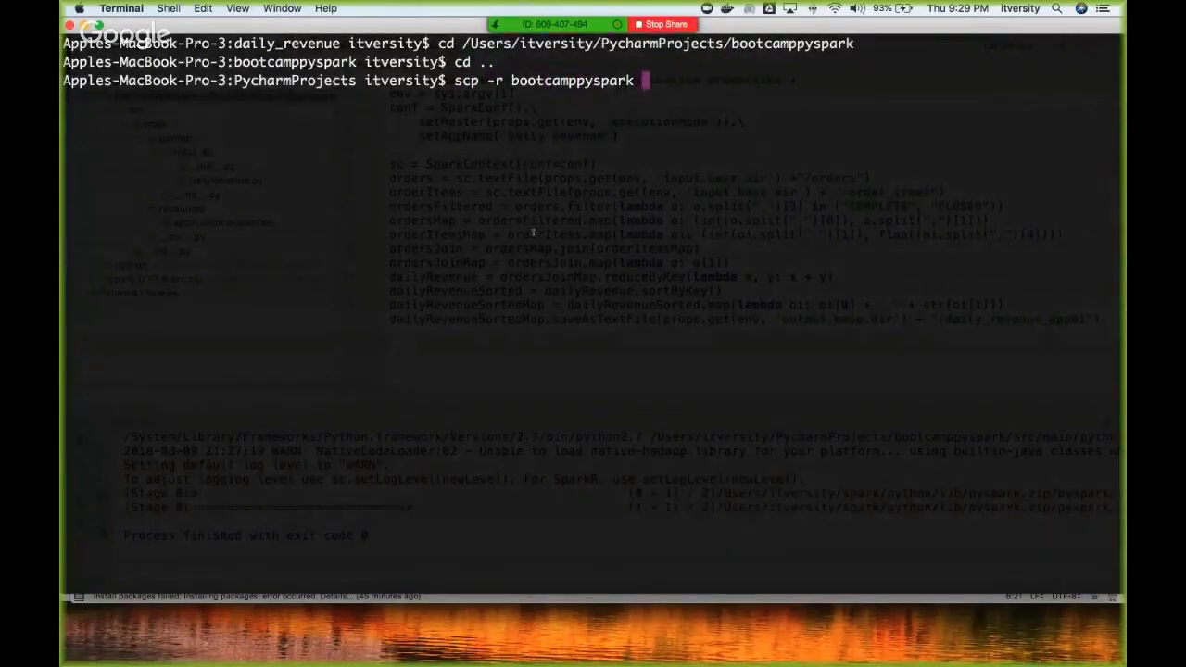
{"action": "type", "text": "training@gw02"}
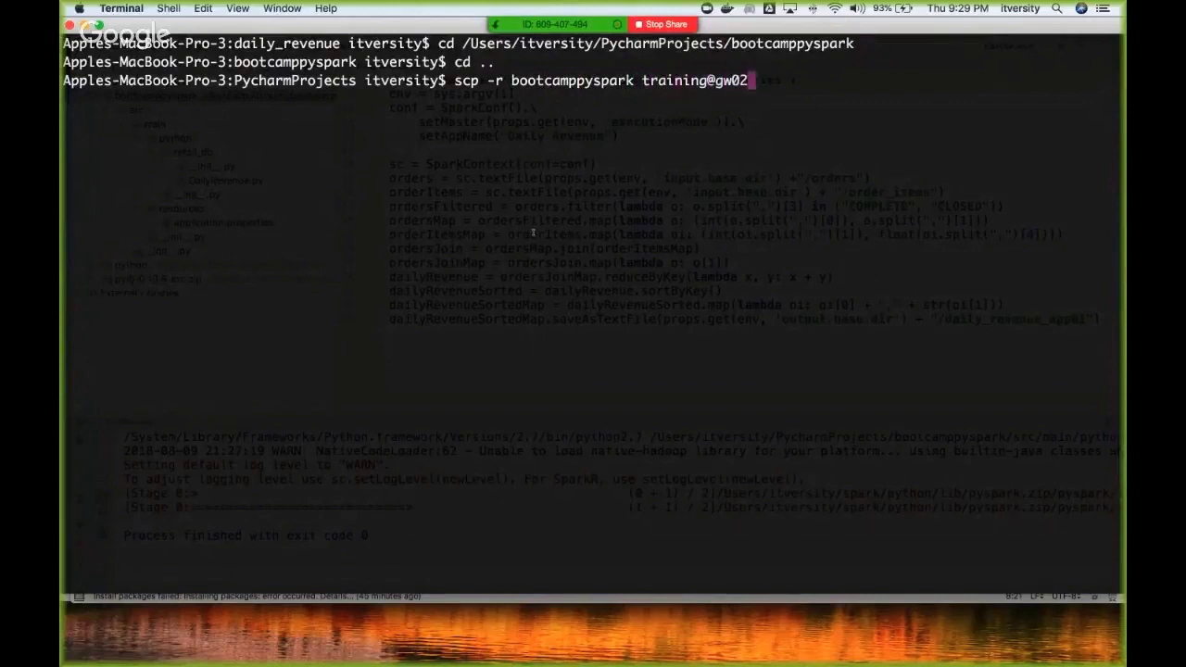
{"action": "type", "text": ".itversity"}
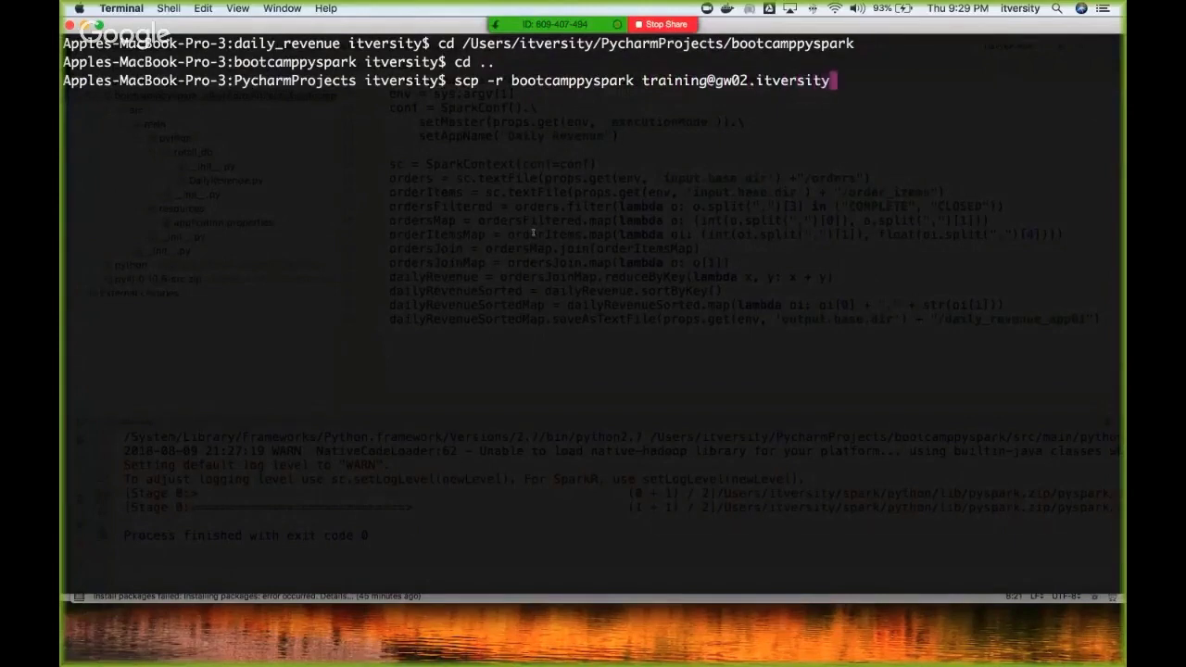
{"action": "type", "text": ".com:"}
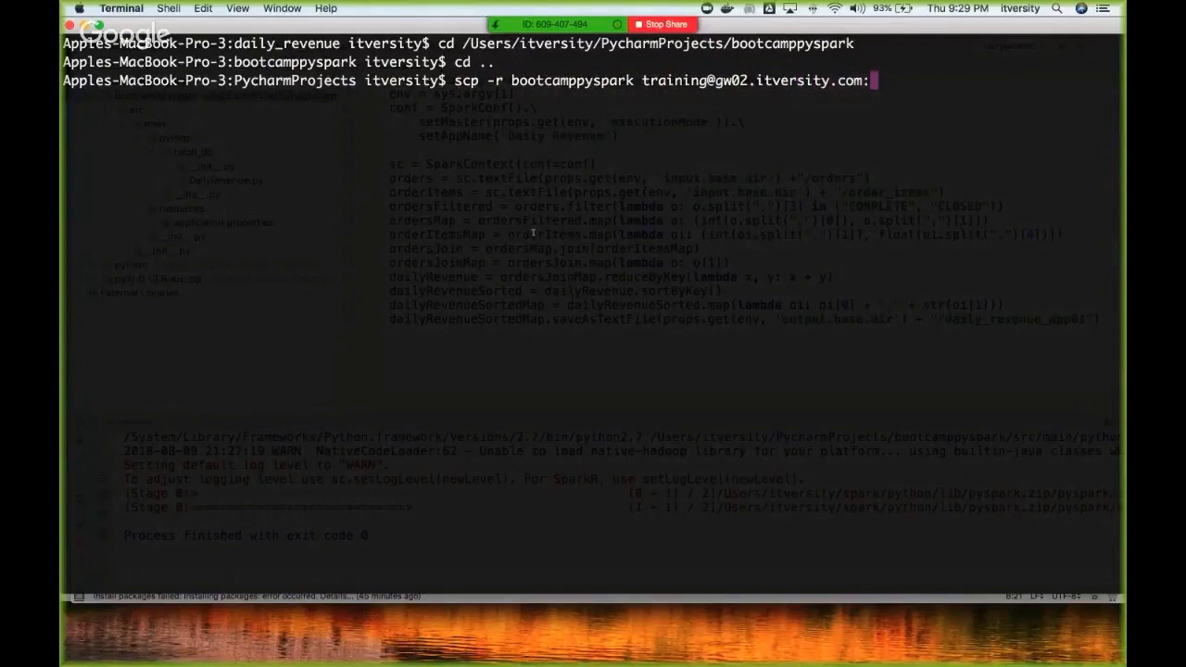
{"action": "type", "text": "~"}
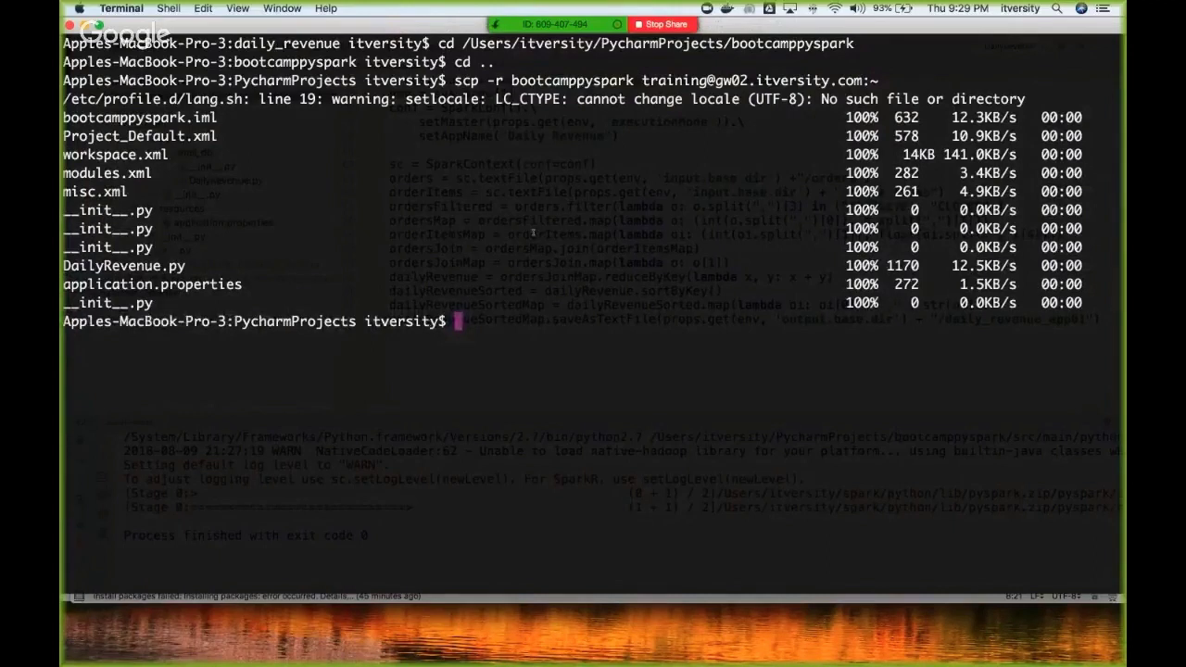
SSH into gw02.itversity.com as the training user and reach its shell prompt.
{"action": "type", "text": "ssh training@gw"}
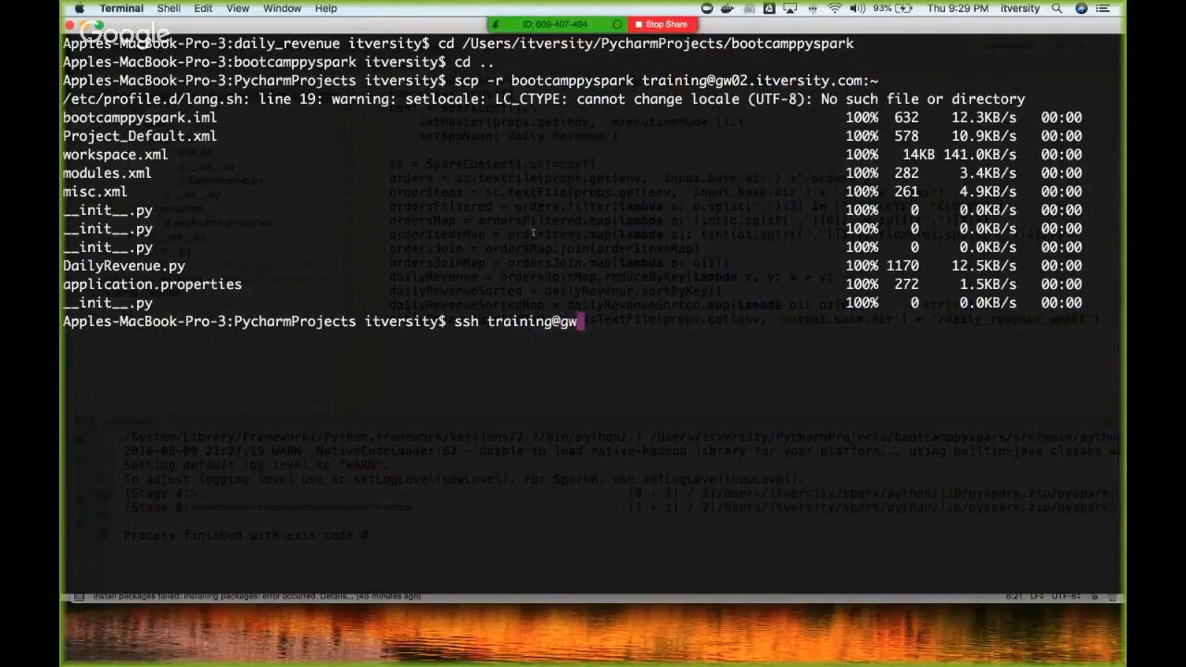
{"action": "type", "text": "02.itversity.com"}
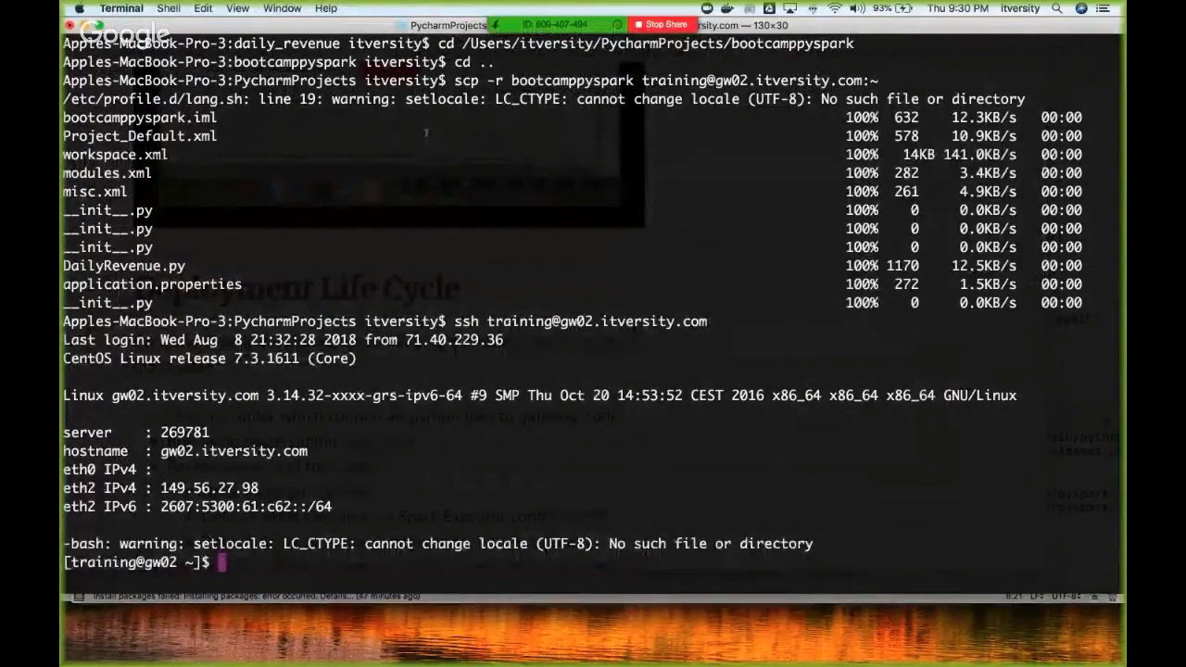
Run spark-submit with no arguments and locate the --master option in its usage help.
{"action": "type", "text": "spark-sbu"}
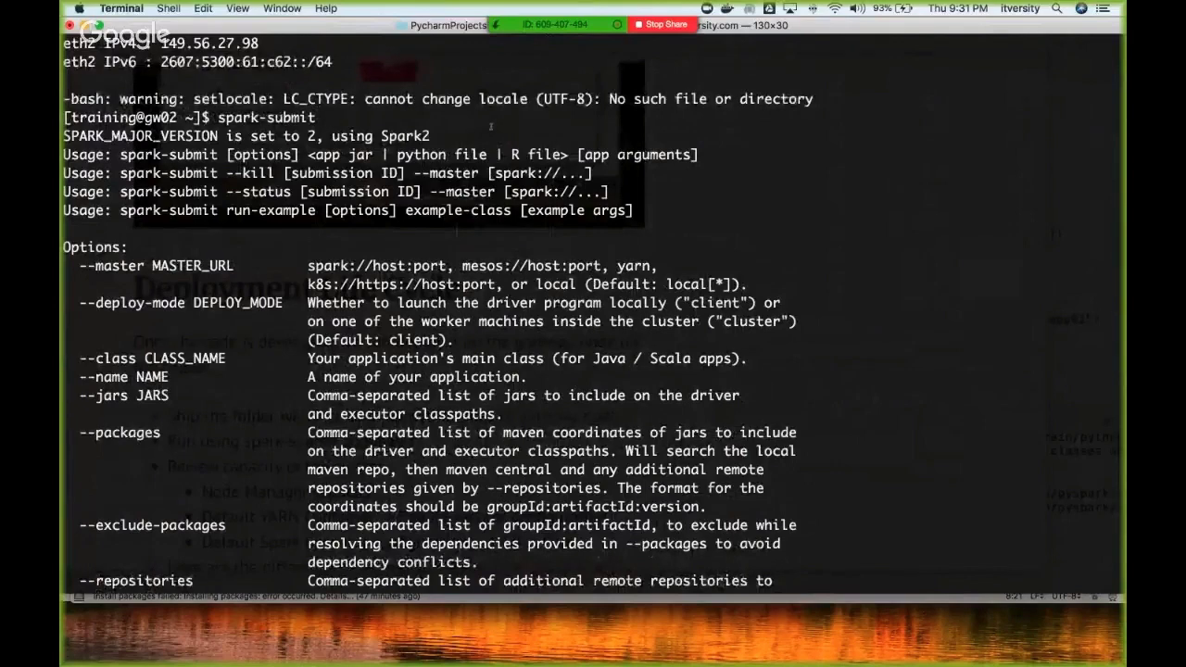
{"action": "scroll", "scroll_direction": "down", "scroll_amount": 3}
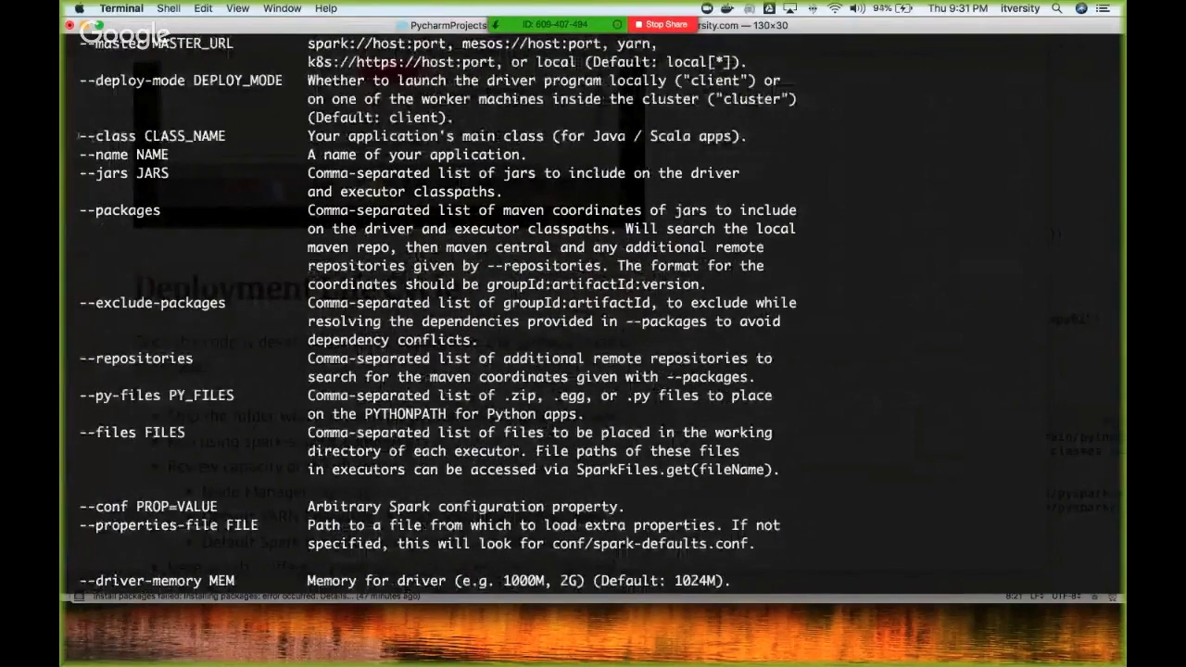
{"action": "double_click", "coordinate": [111, 135]}
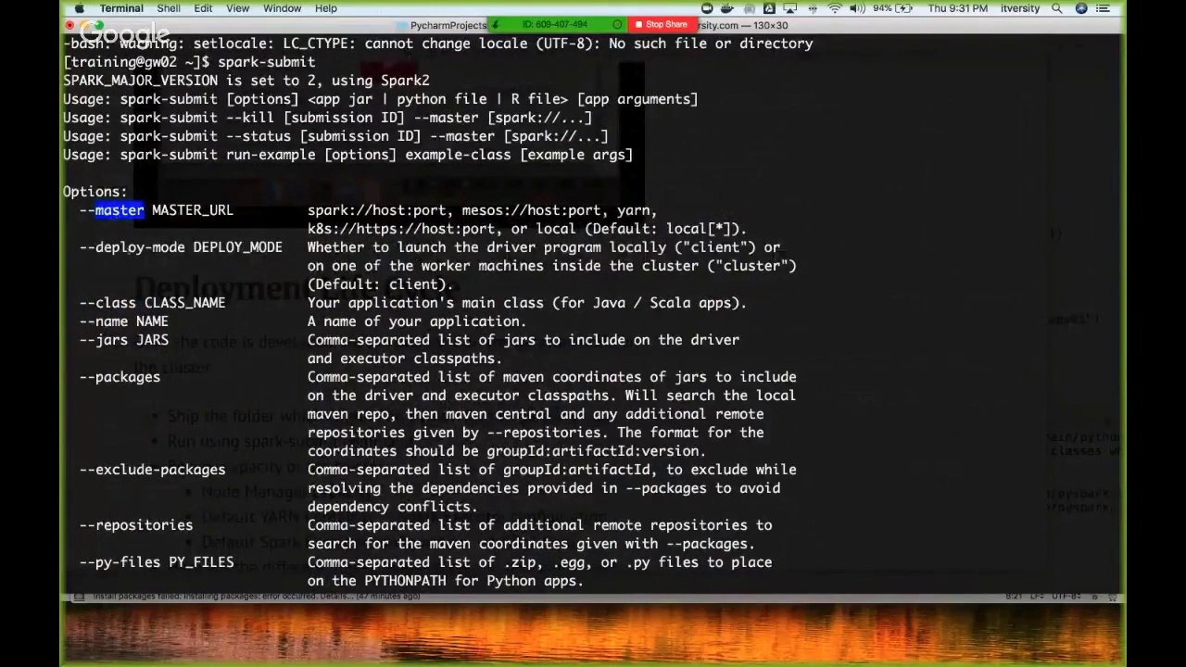
Locate the --deploy-mode option in the usage text for the command being built.
{"action": "double_click", "coordinate": [118, 246]}
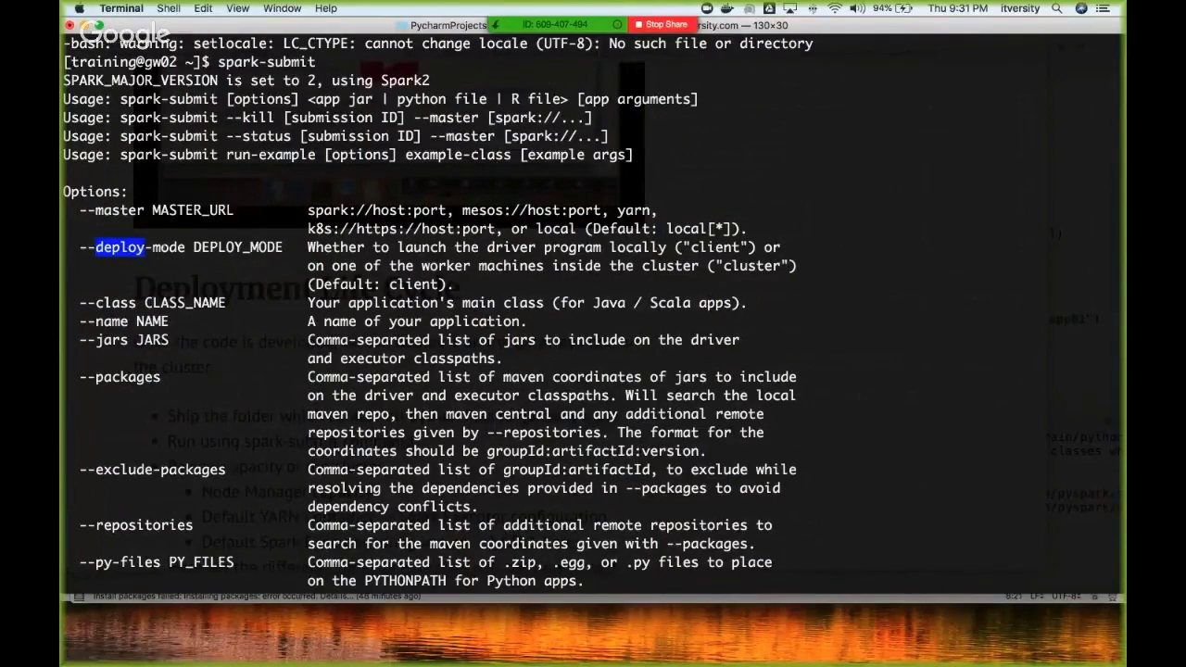
{"action": "scroll", "scroll_direction": "down", "scroll_amount": 3}
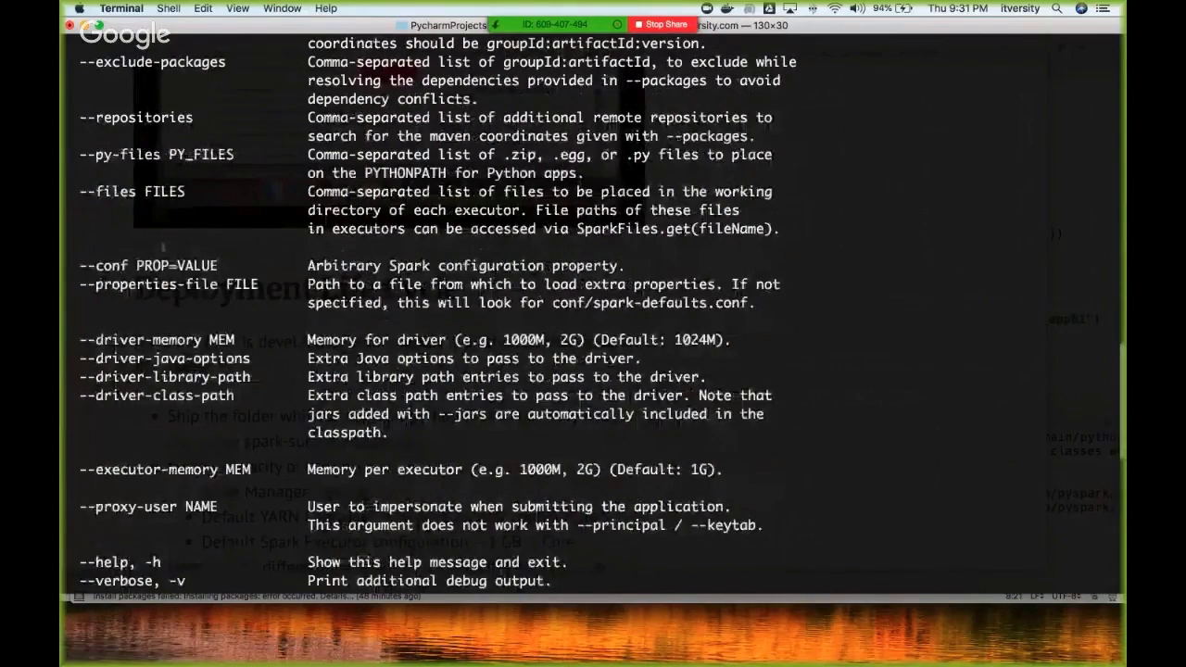
{"action": "double_click", "coordinate": [111, 265]}
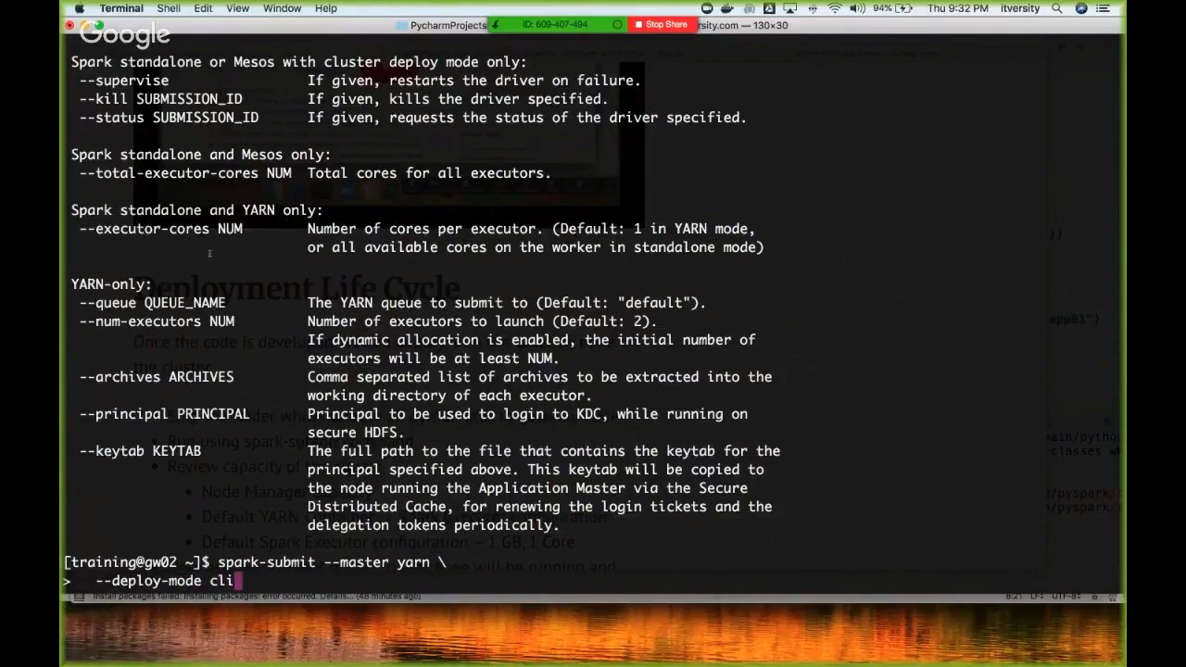
Add client deploy mode, spark.ui.port=12901 and spark.dynamicAllocation.enabled=false confs to the command.
{"action": "type", "text": "ent \\"}
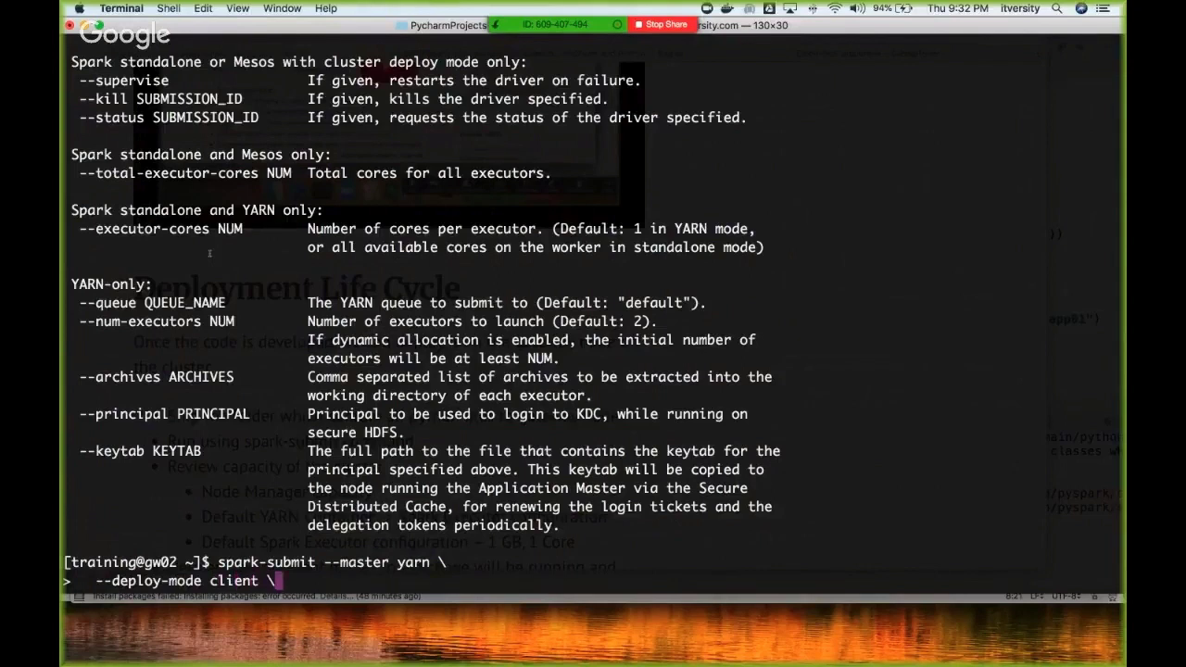
{"action": "type", "text": "--conf spark"}
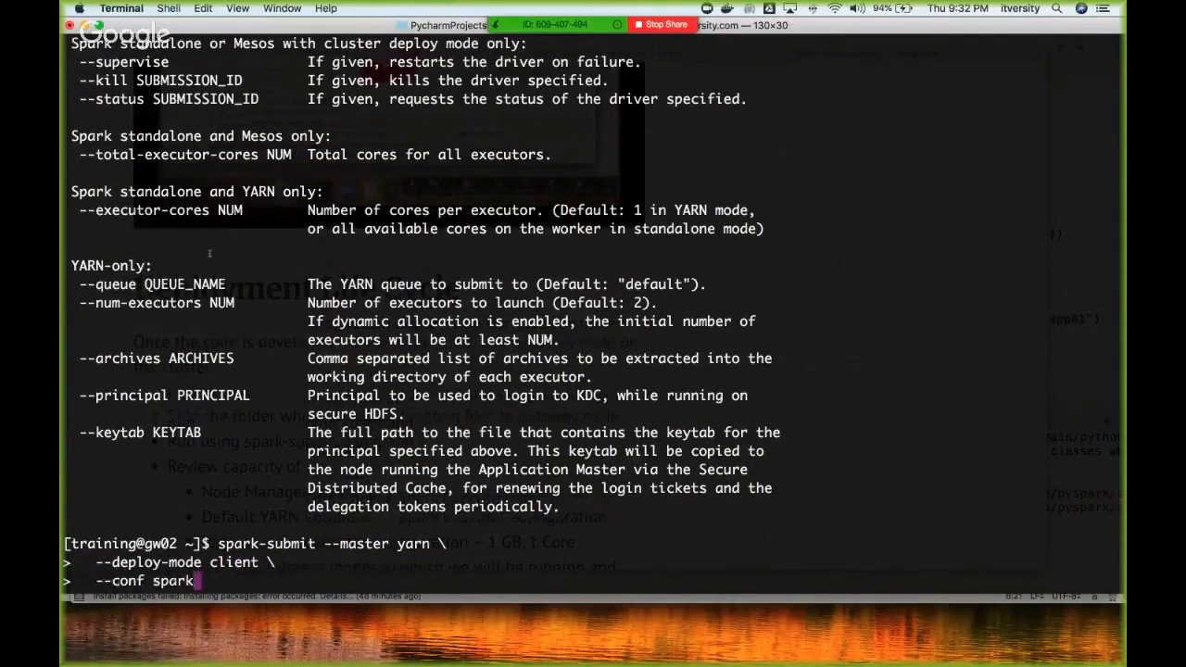
{"action": "type", "text": ".ui.port=129"}
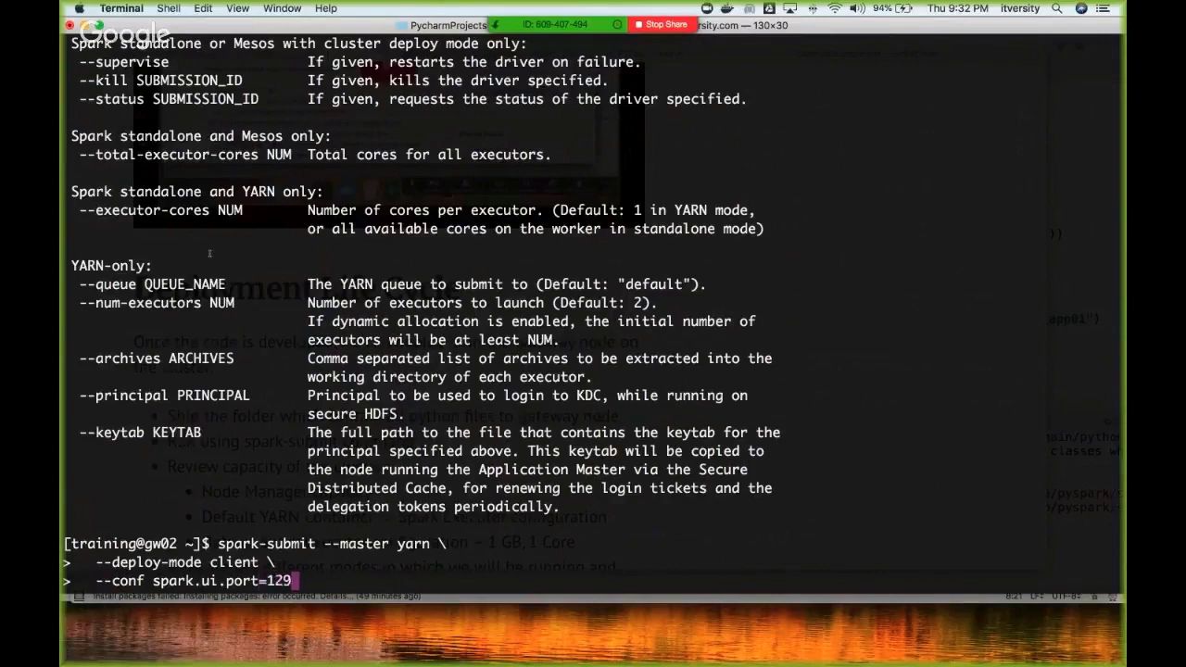
{"action": "type", "text": "01 \\"}
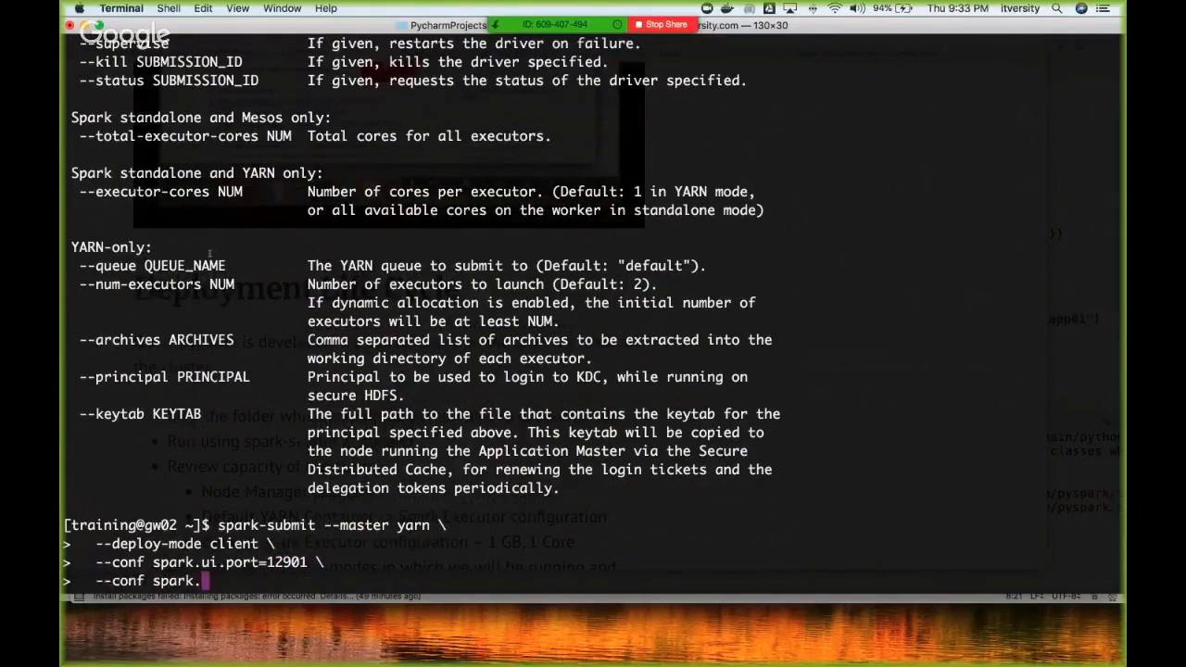
{"action": "type", "text": "dynamic"}
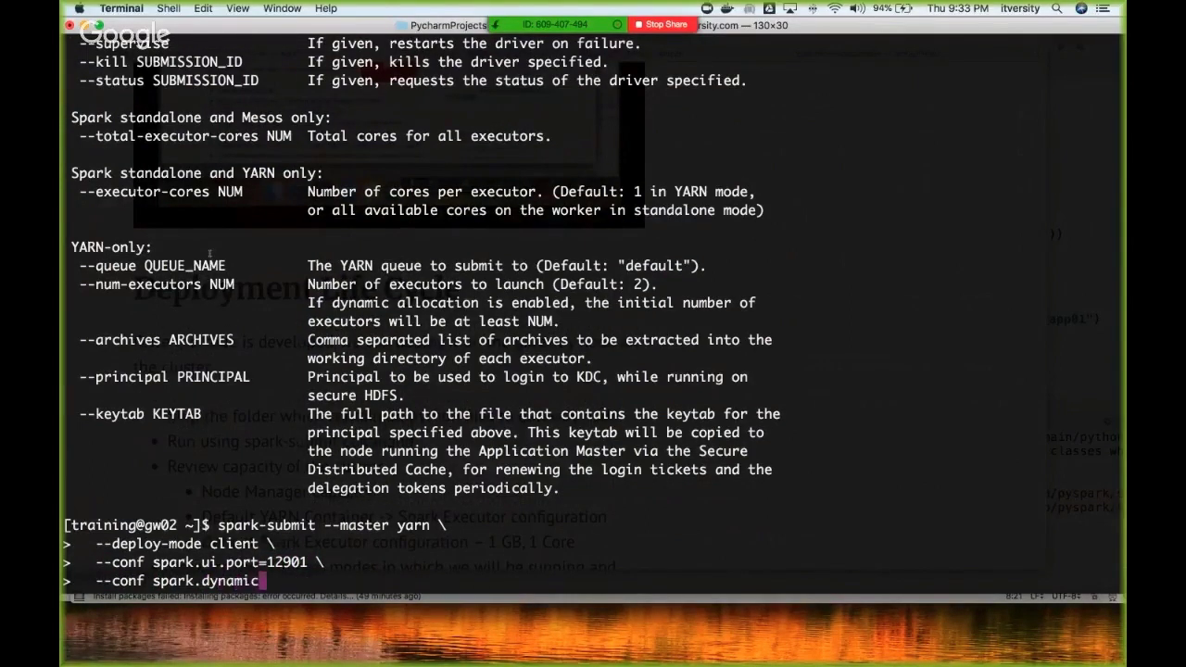
{"action": "type", "text": "Allocation.enabled="}
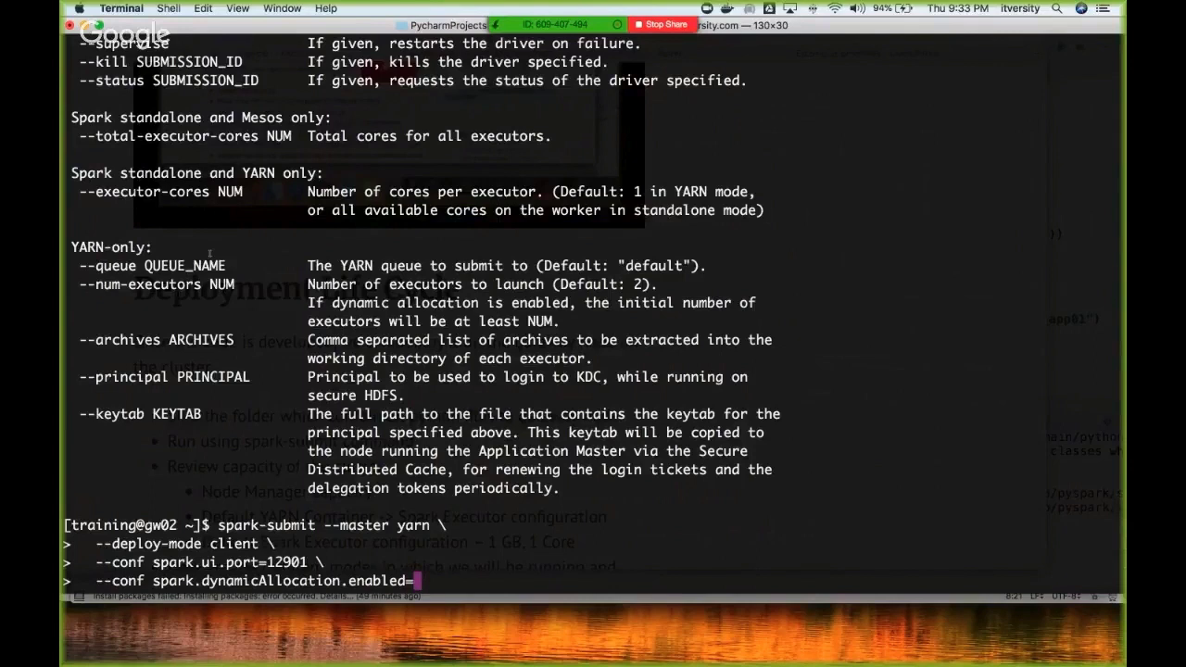
{"action": "type", "text": "false"}
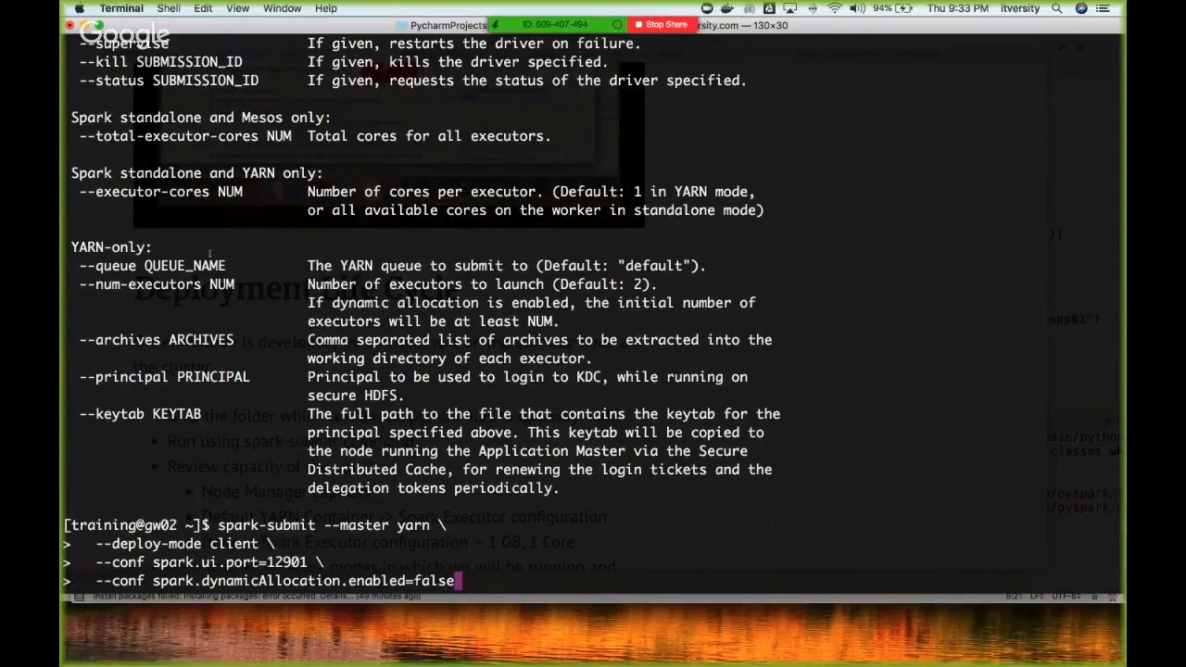
{"action": "type", "text": "\\"}
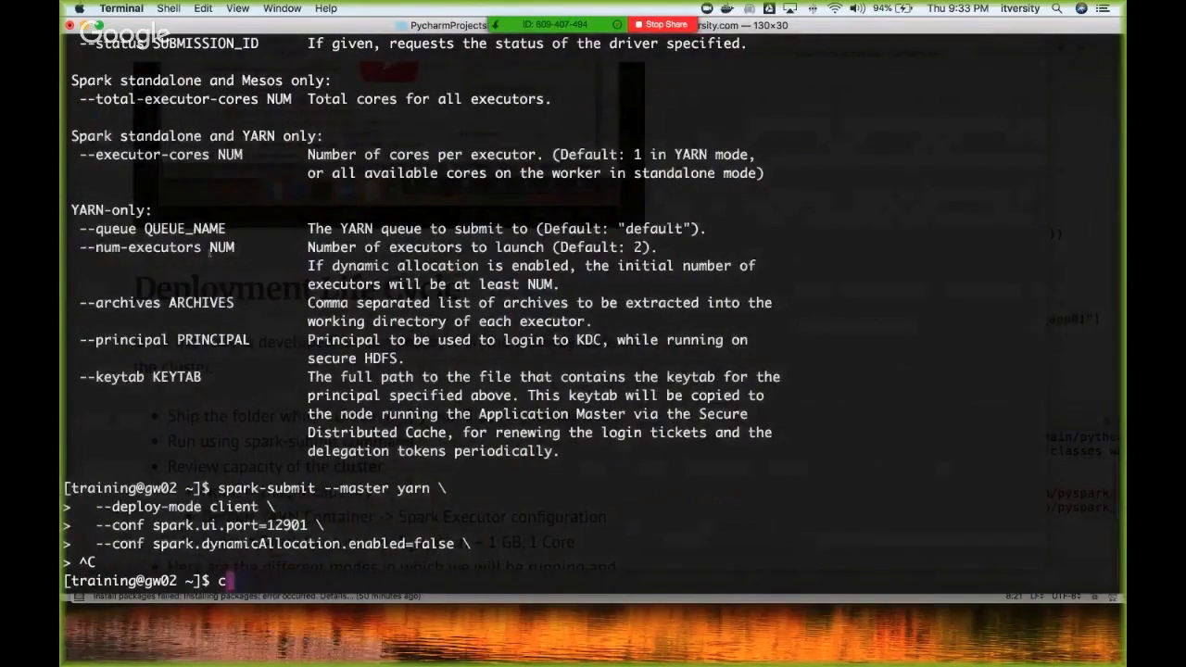
From bootcamppyspark, rebuild the command with the same confs and src/.../DailyRevenue.py prod as arguments.
{"action": "type", "text": "cd bootcamppyspark/"}
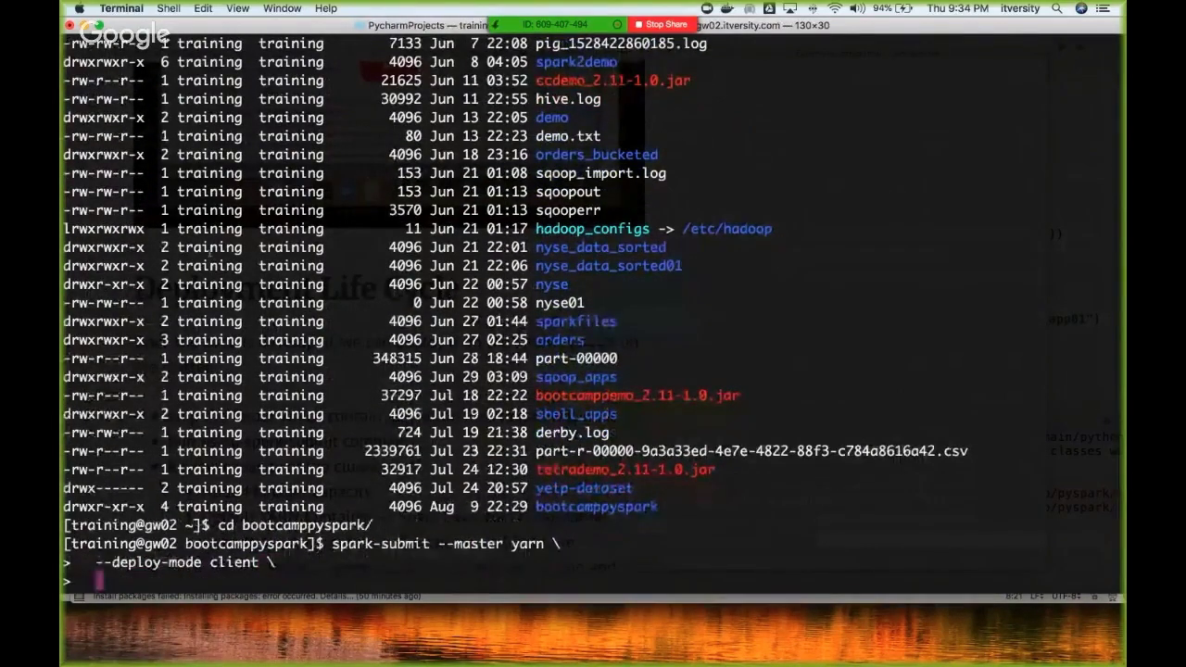
{"action": "type", "text": "--conf spark.ui.p"}
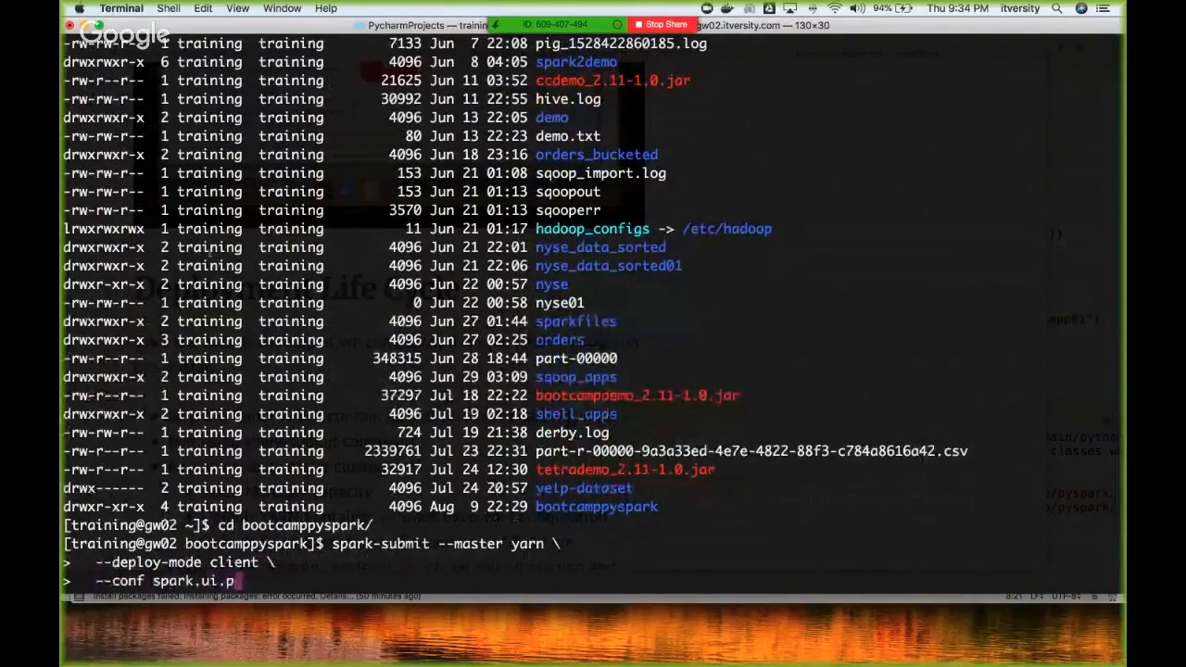
{"action": "type", "text": "ort=12901 \\"}
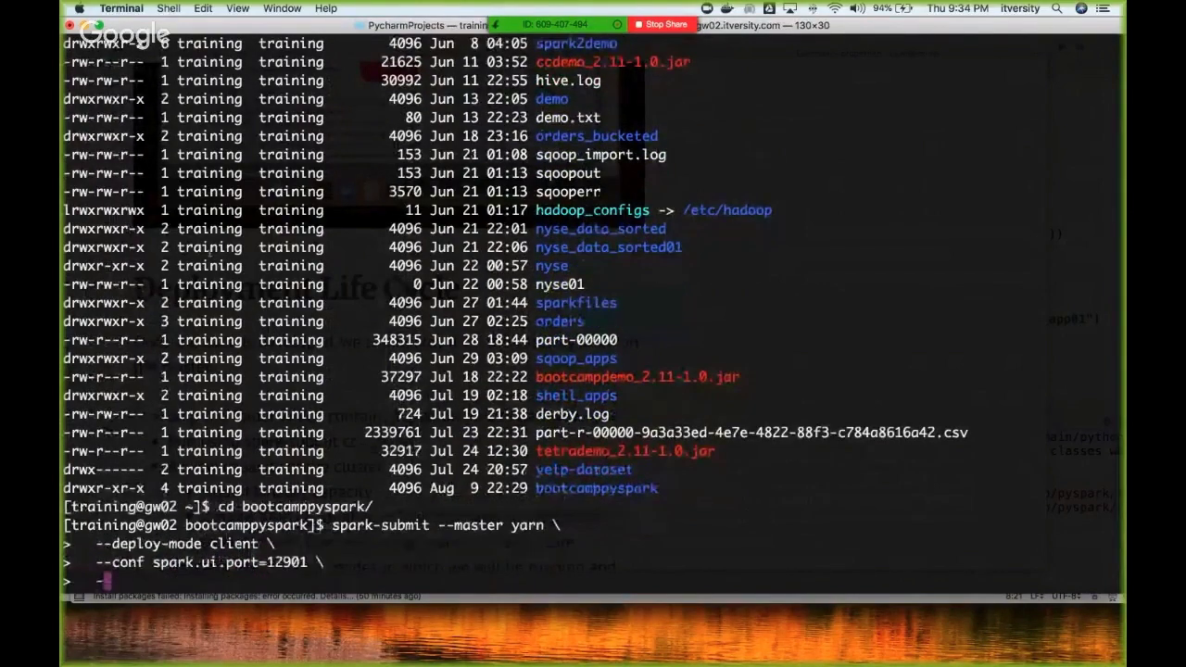
{"action": "type", "text": "--conf spark.dynam"}
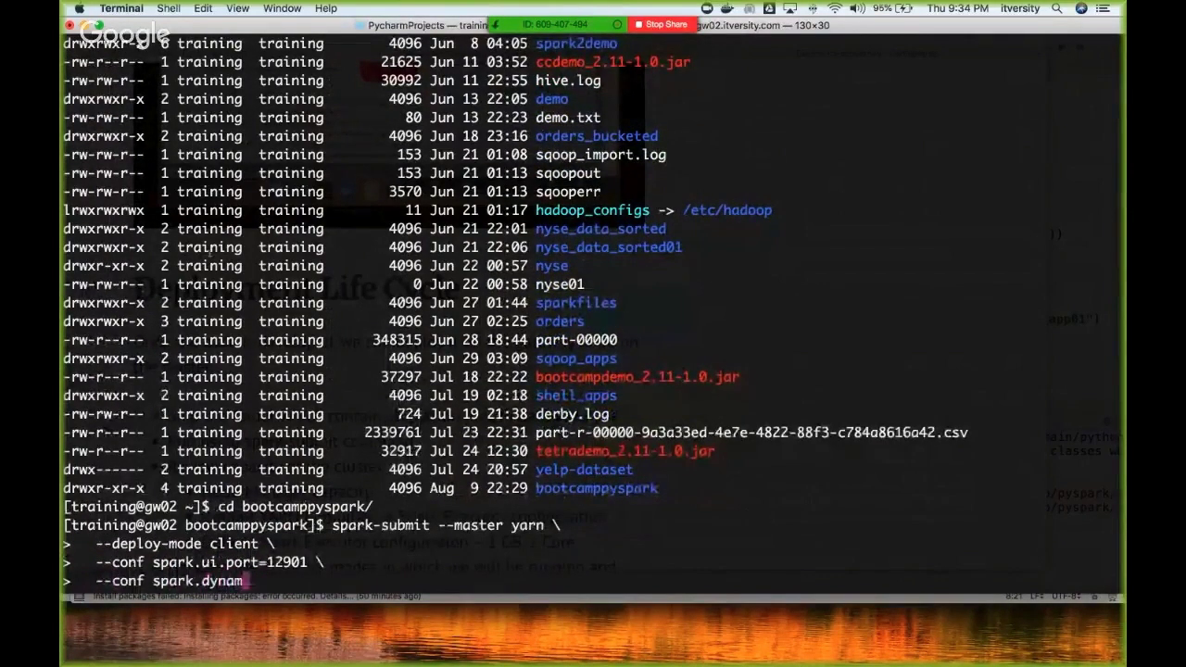
{"action": "type", "text": "icAllocation.enabl"}
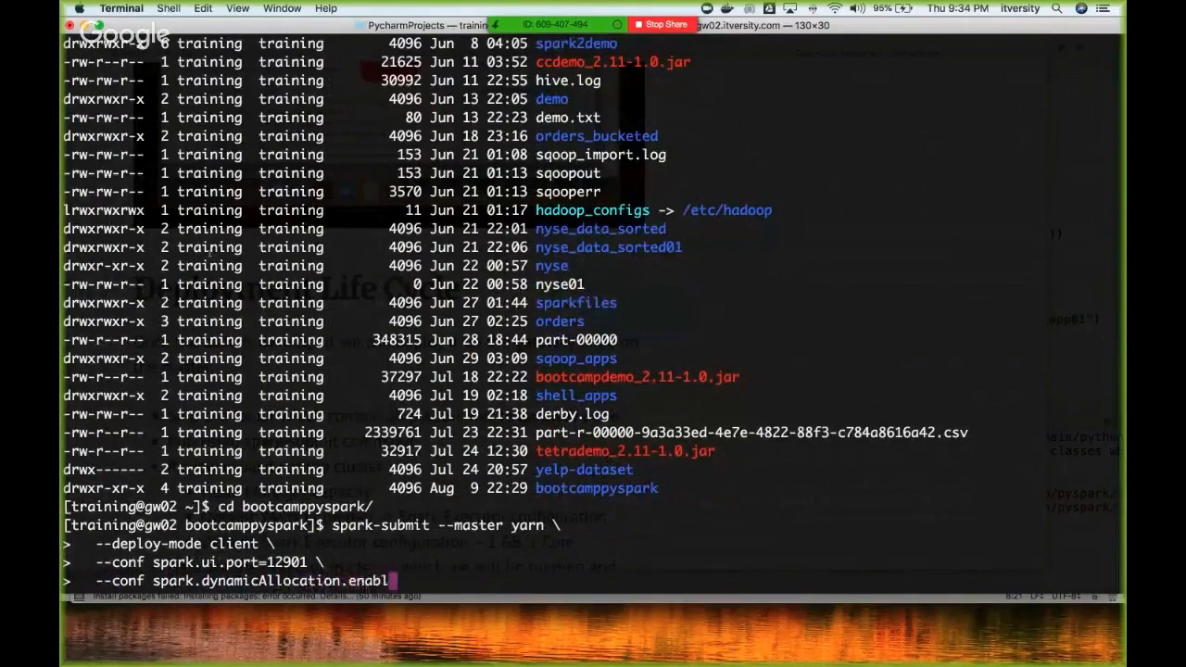
{"action": "type", "text": "ed=false \\"}
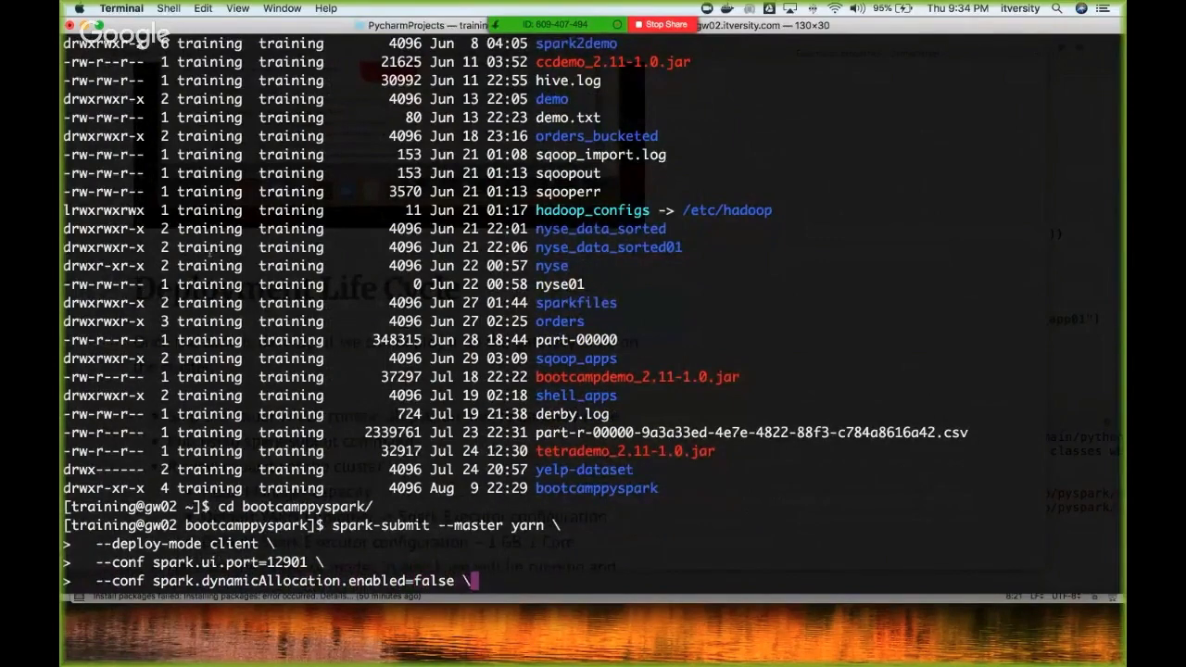
{"action": "key", "text": "Return"}
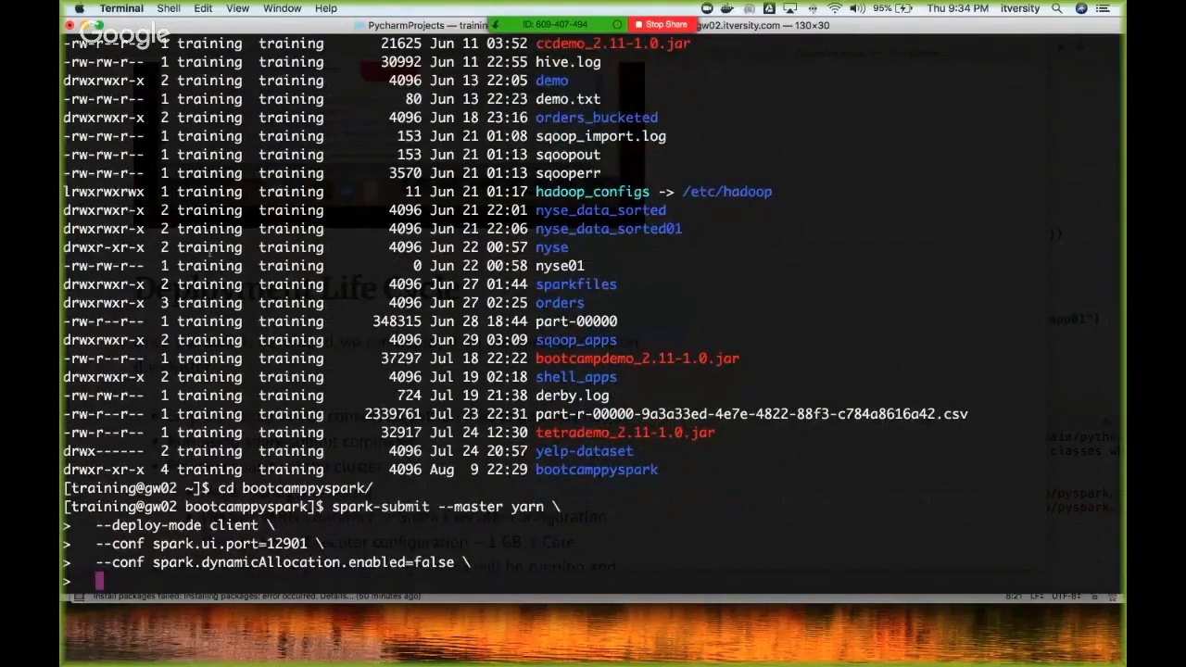
{"action": "type", "text": "src/main/python/retail_db/"}
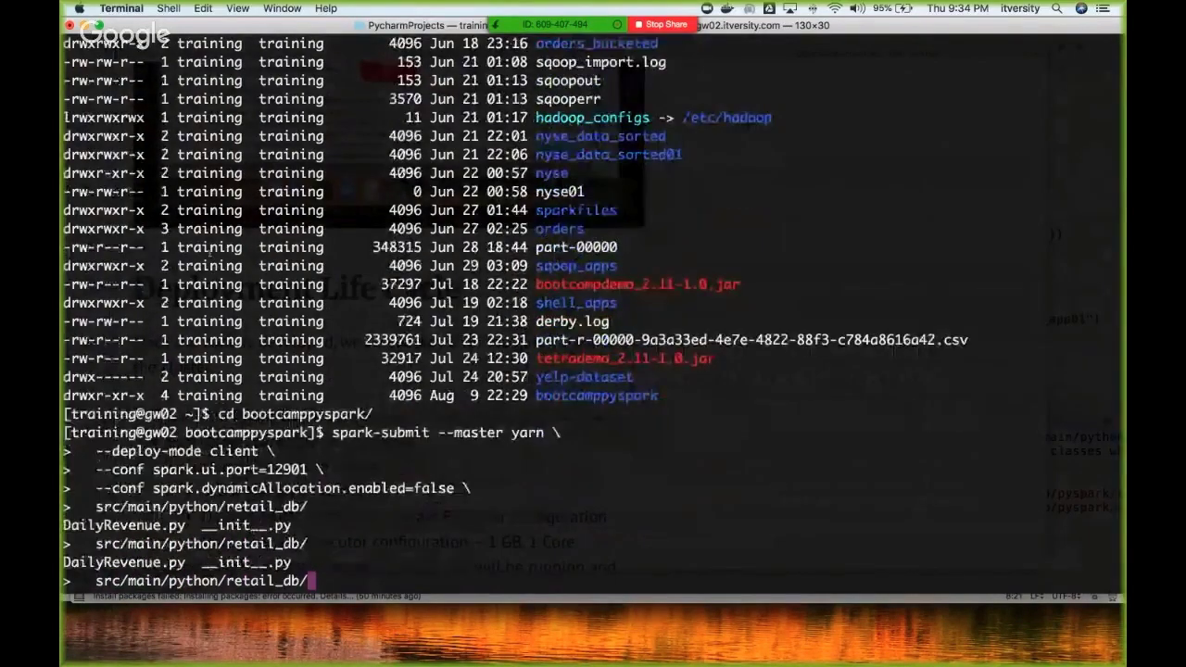
{"action": "type", "text": "DailyRevenue.py prod"}
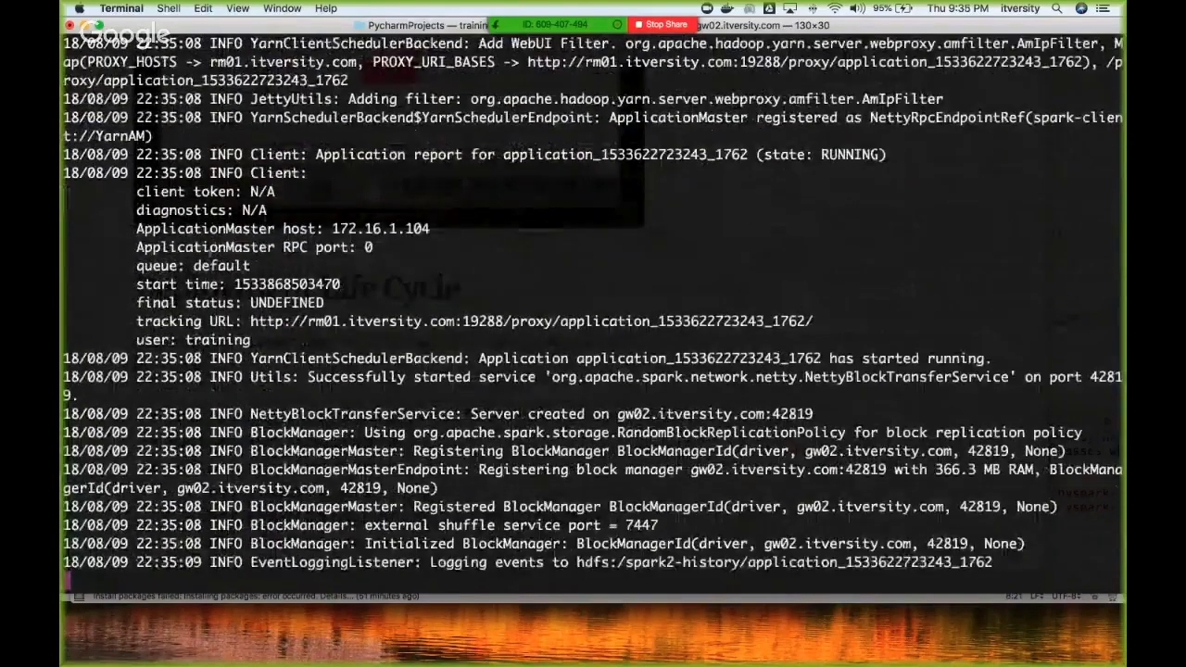
Scroll through the YARN job log as DailyRevenue runs to completion.
{"action": "scroll", "scroll_direction": "down", "scroll_amount": 3}
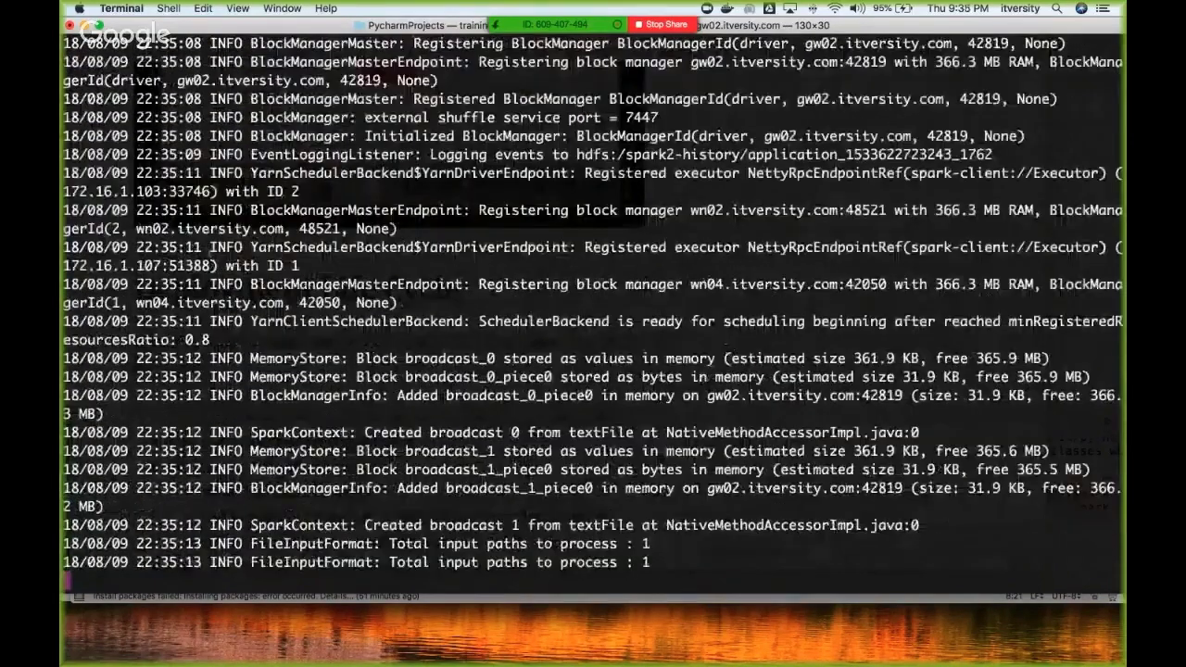
{"action": "scroll", "scroll_direction": "down", "scroll_amount": 3}
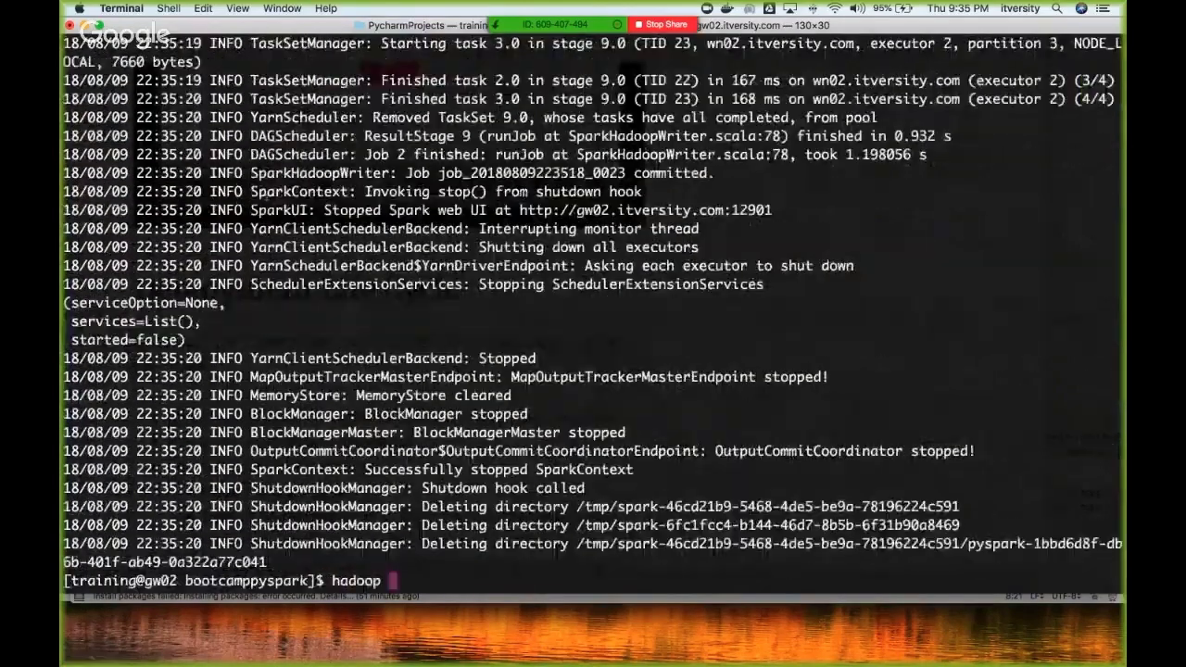
List /user/training/bootcamp/pyspark/daily_revenue_app01 in HDFS with hadoop fs -ls.
{"action": "type", "text": "fs -ls /us"}
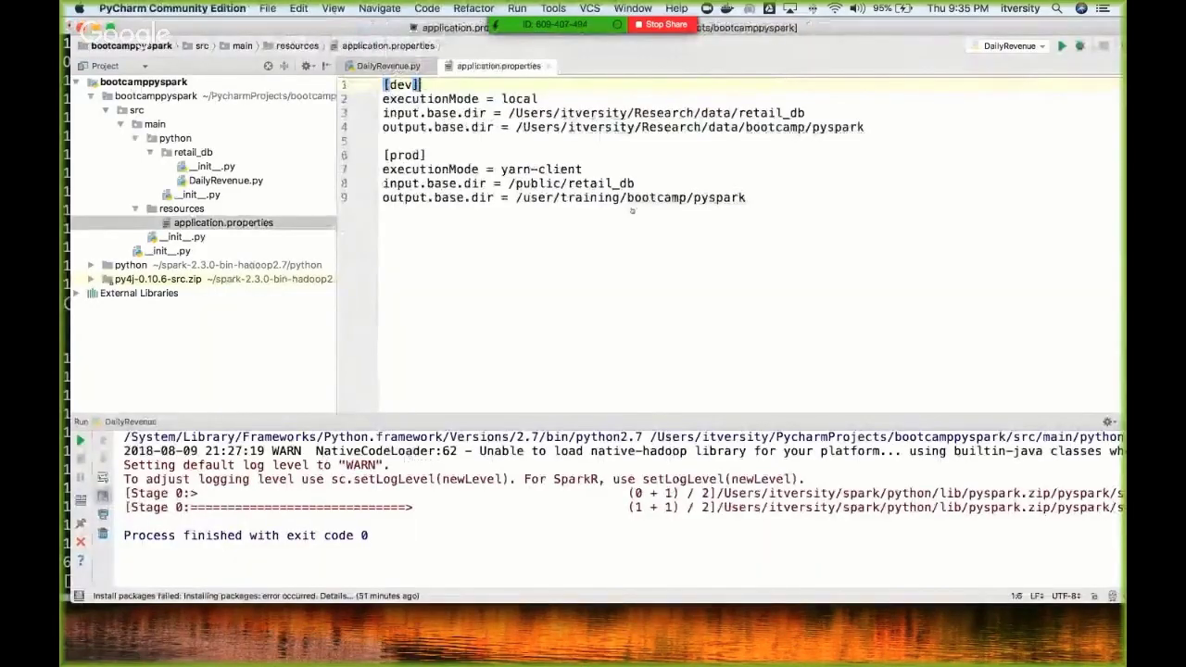
{"action": "left_click", "coordinate": [385, 67]}
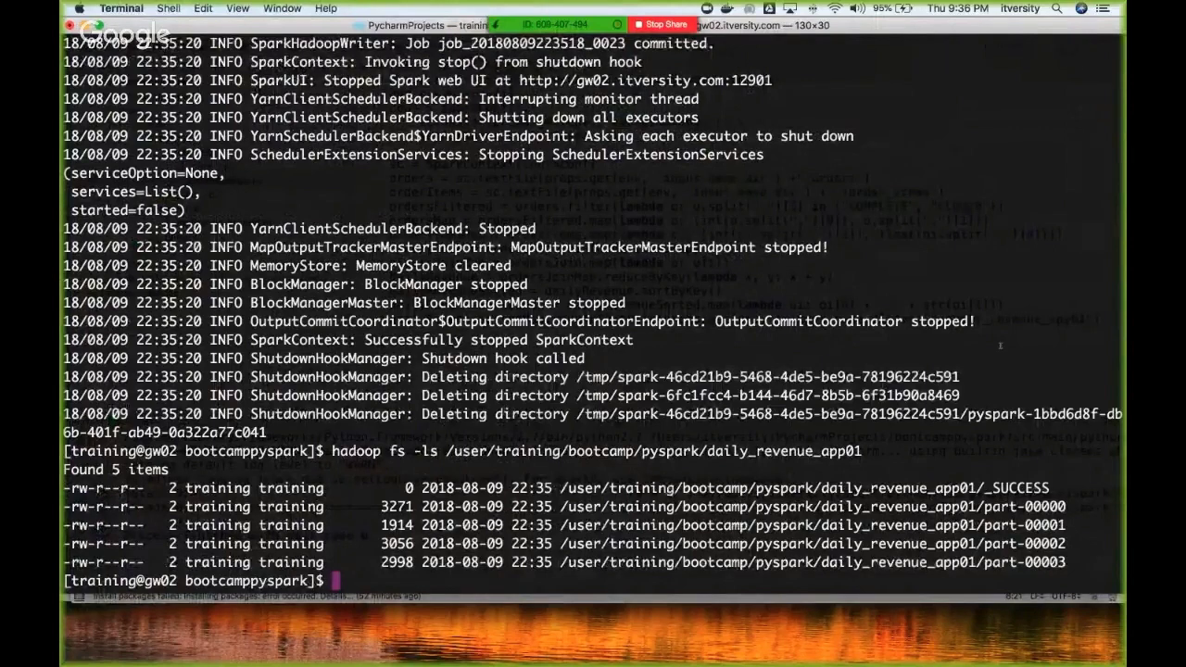
{"action": "mouse_move", "coordinate": [999, 346]}
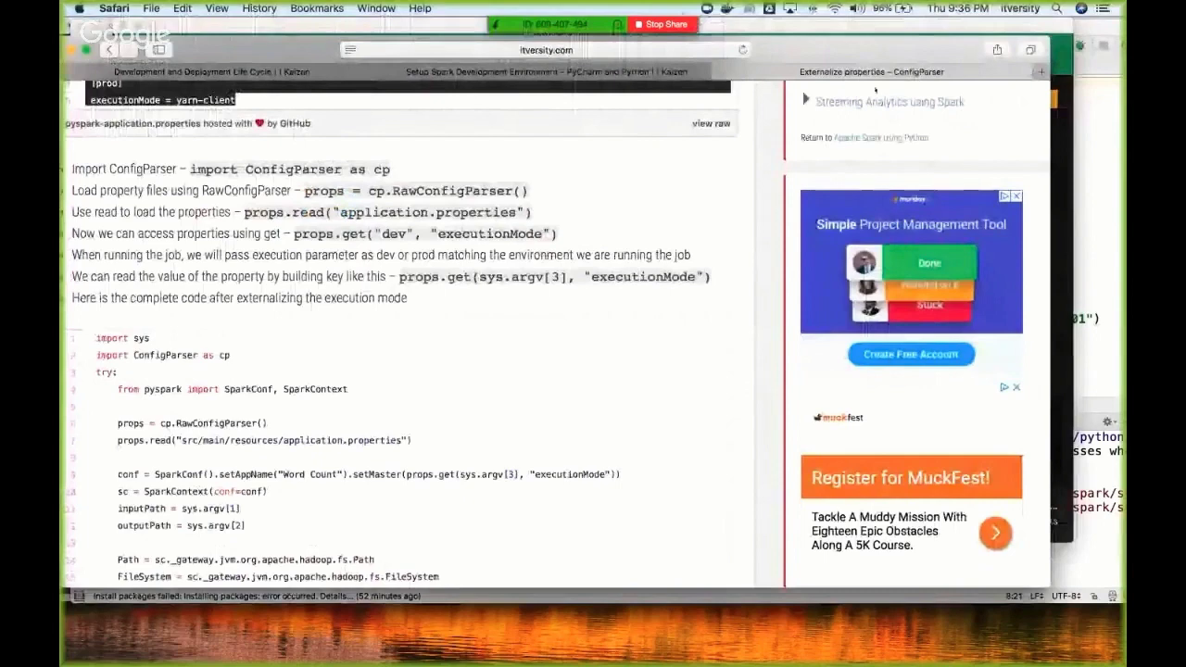
Show the ResourceManager application list and scroll to the Daily Revenue app's tracking URL.
{"action": "left_click", "coordinate": [541, 48]}
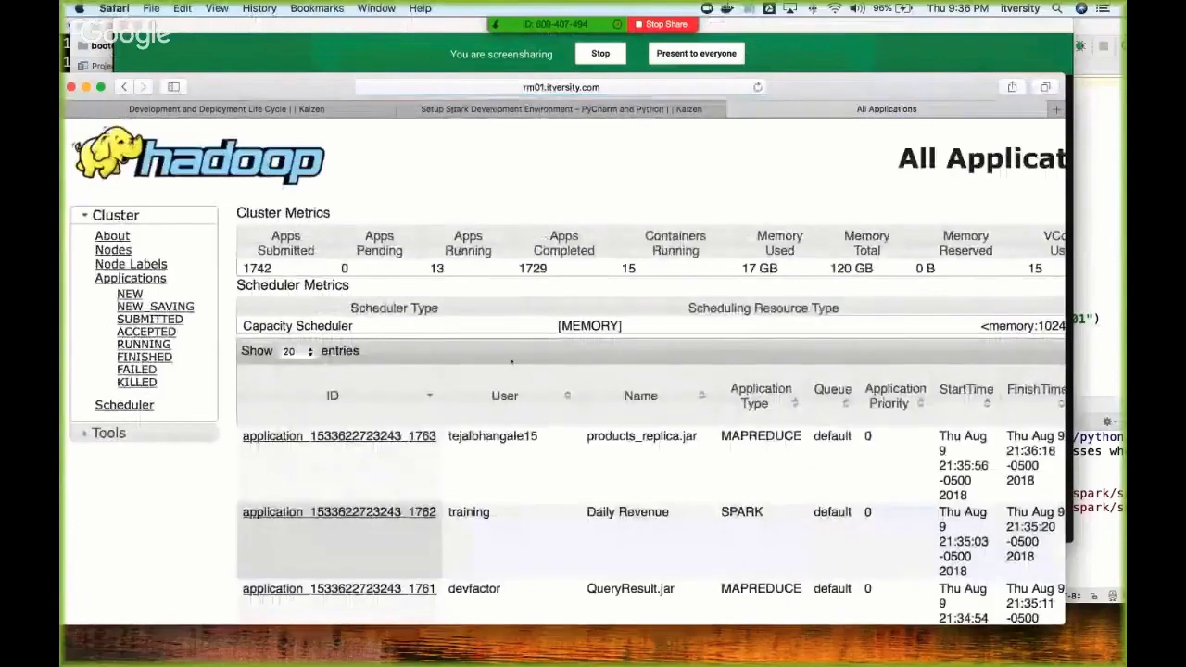
{"action": "scroll", "scroll_direction": "right", "scroll_amount": 3}
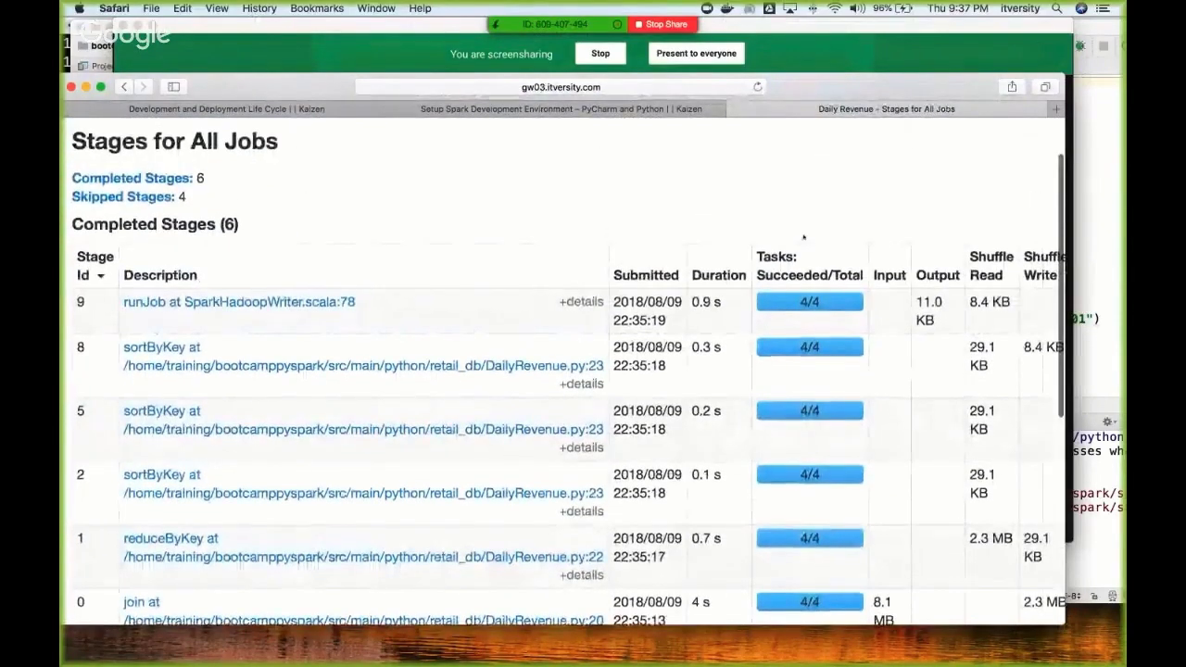
Inspect the join stage 0 details, then show the application's Executors summary.
{"action": "scroll", "scroll_direction": "down", "scroll_amount": 3}
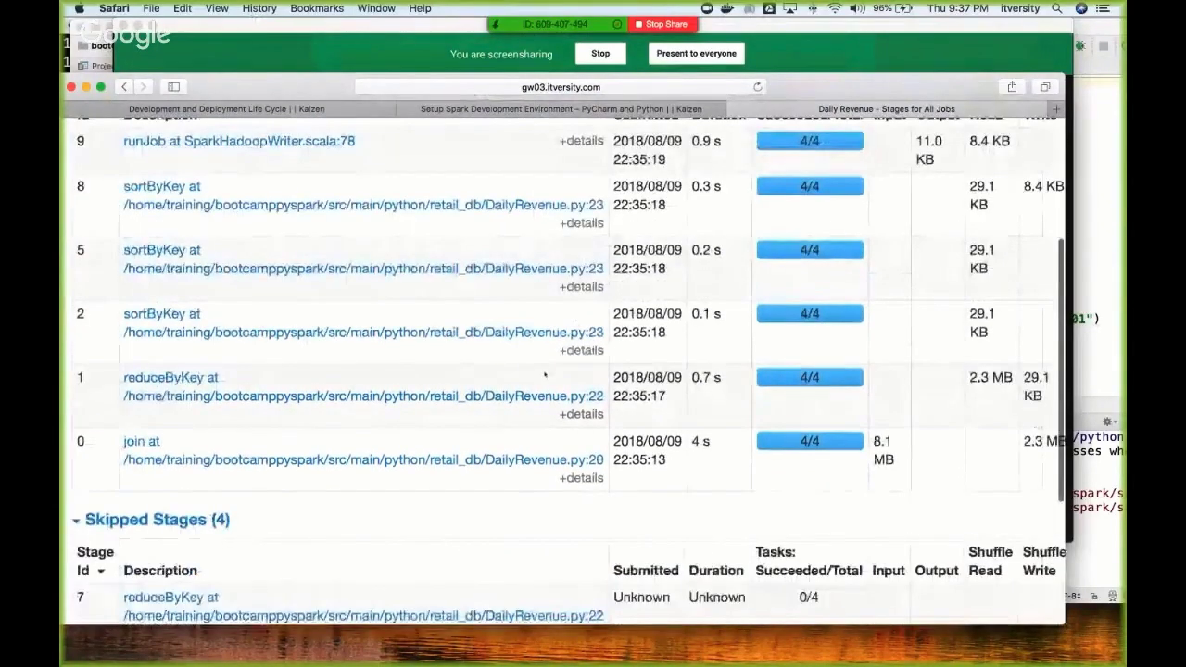
{"action": "scroll", "scroll_direction": "down", "scroll_amount": 3}
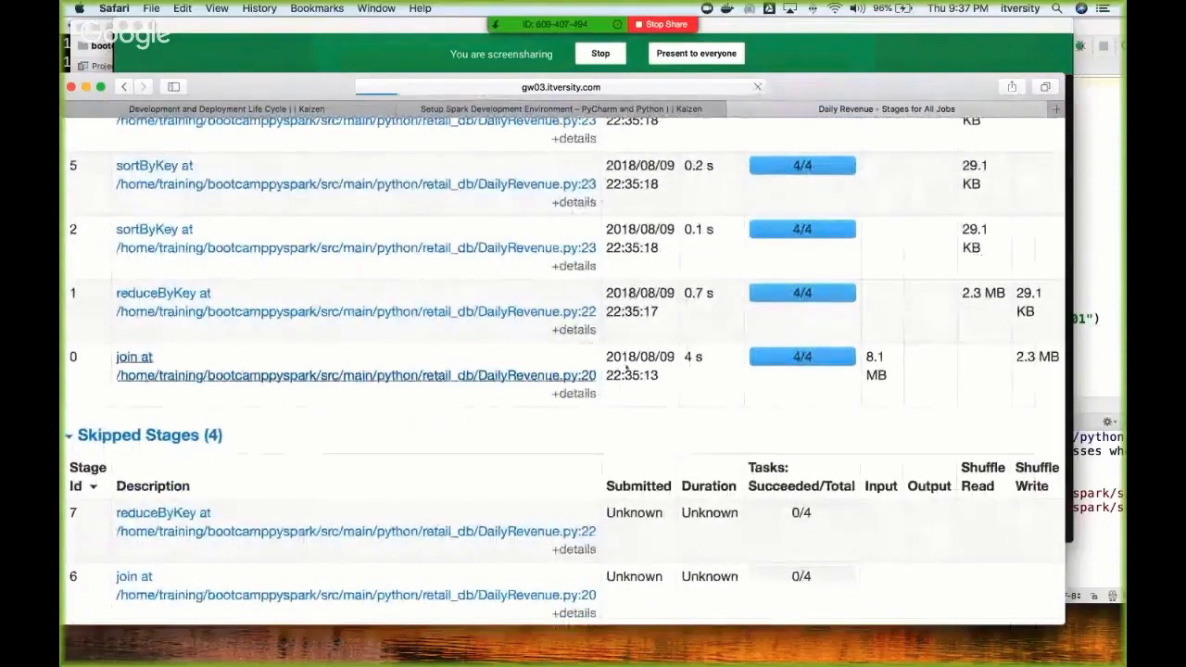
{"action": "left_click", "coordinate": [133, 356]}
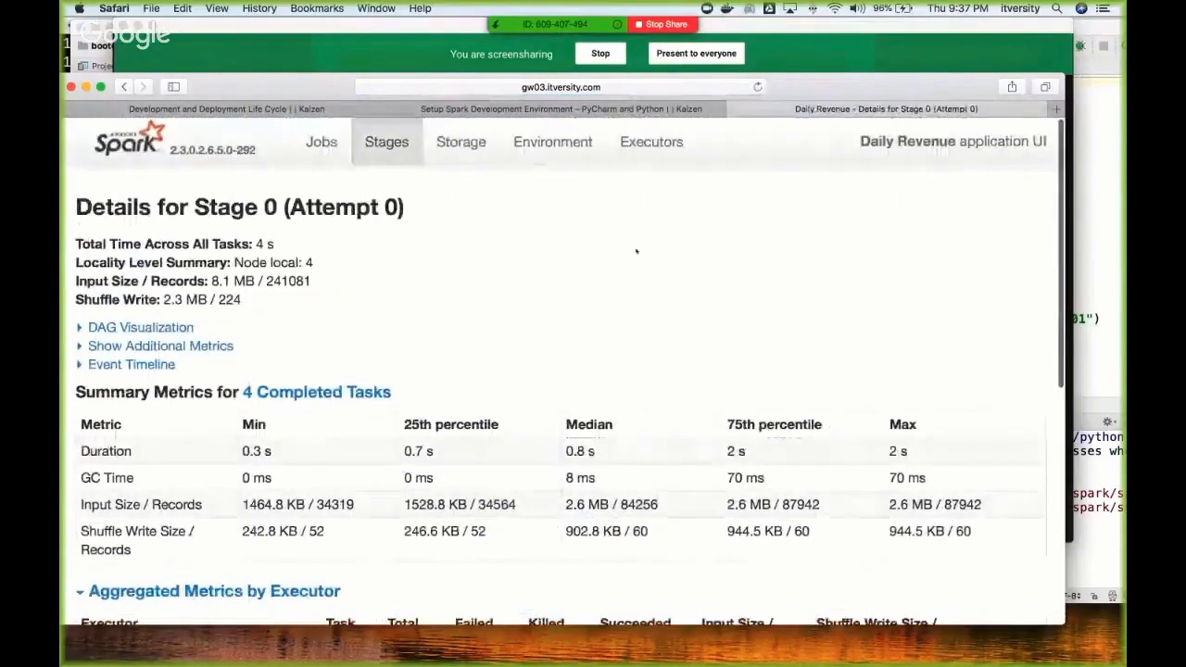
{"action": "left_click", "coordinate": [653, 140]}
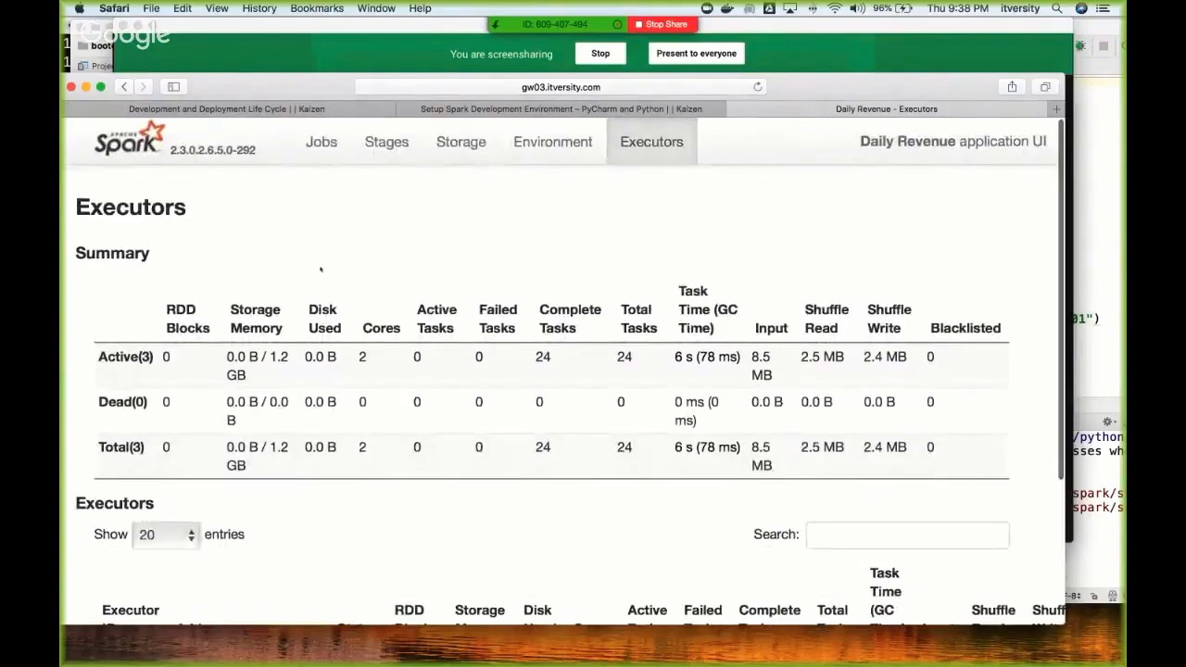
Review the completed Jobs list, then the full Stages list down to the four skipped stages.
{"action": "left_click", "coordinate": [320, 138]}
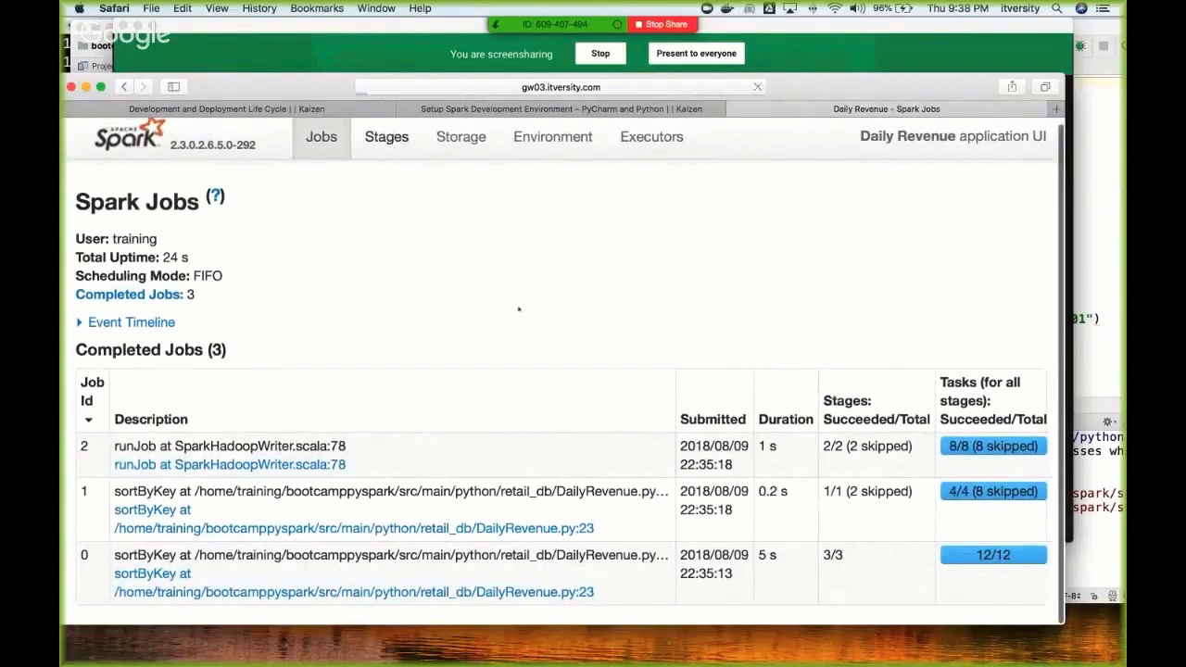
{"action": "left_click", "coordinate": [385, 137]}
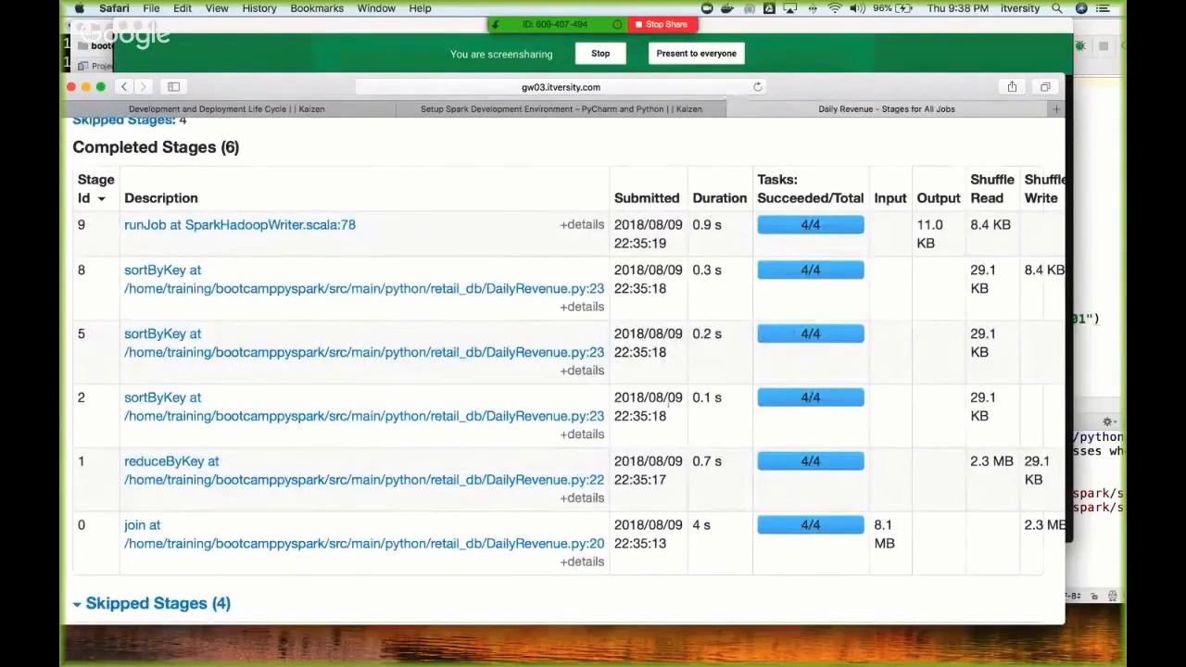
{"action": "scroll", "scroll_direction": "down", "scroll_amount": 3}
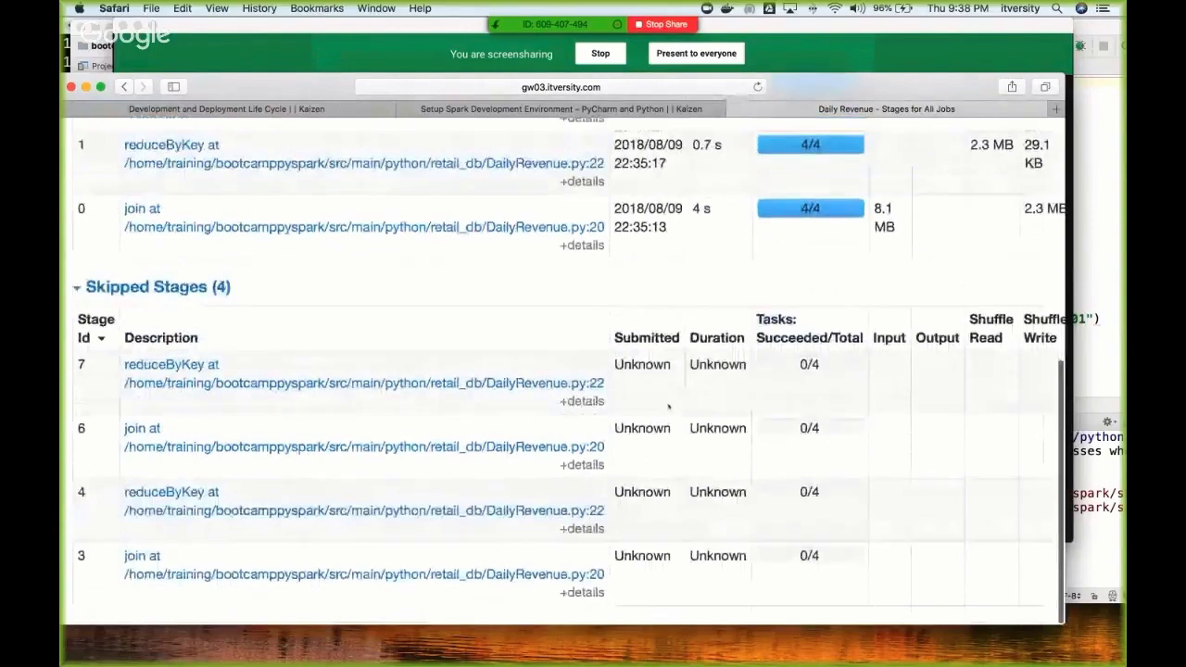